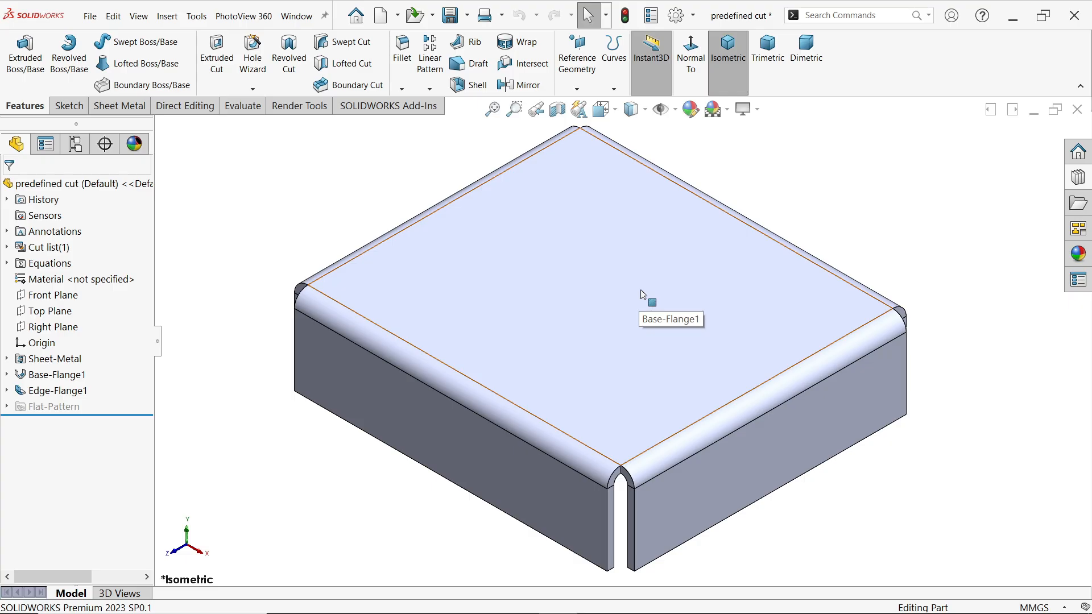
{"action": "mouse_move", "coordinate": [643, 291]}
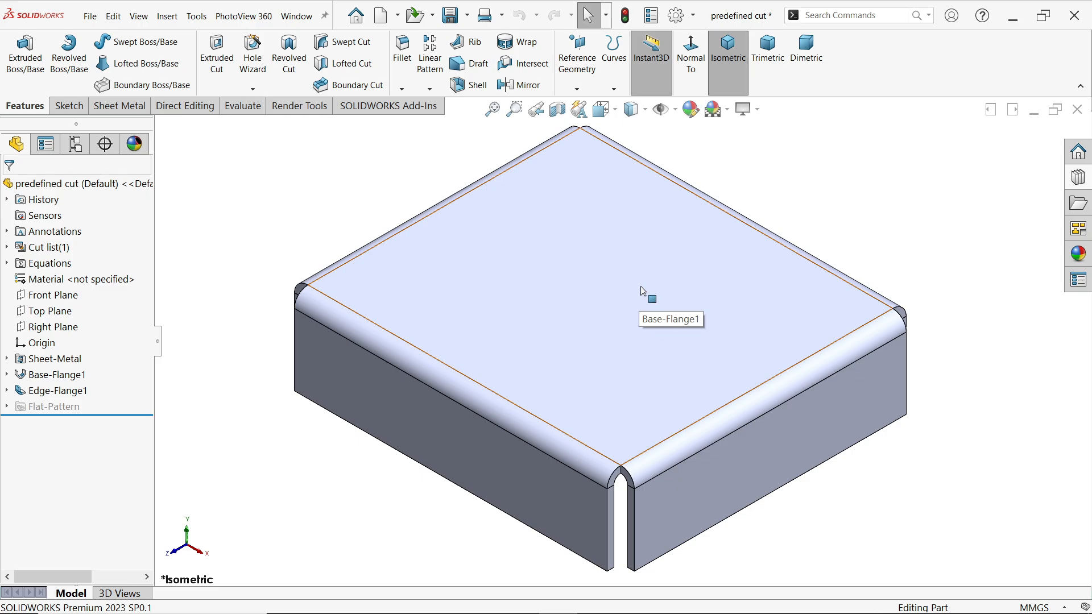
{"action": "mouse_move", "coordinate": [638, 279]}
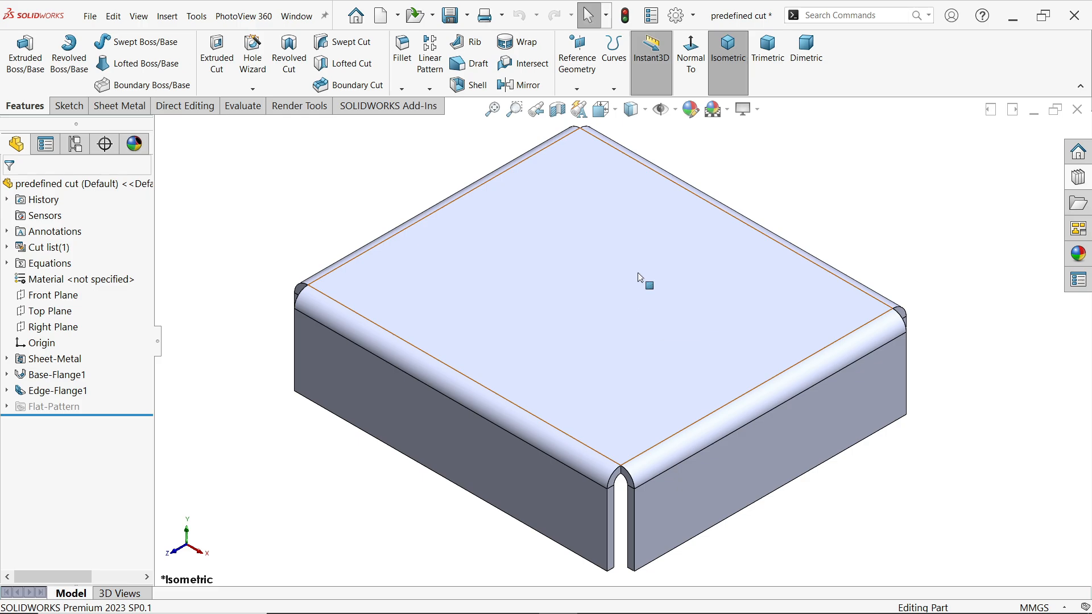
{"action": "mouse_move", "coordinate": [638, 259]}
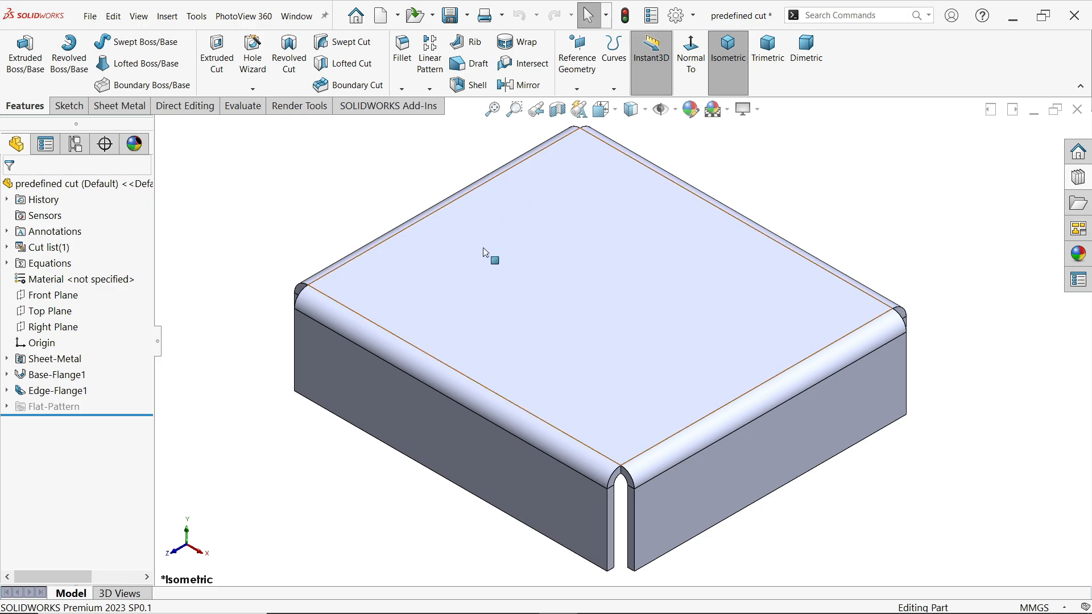
- Inspect the base and edge flanges, then display the Task Pane with the Design Library
{"action": "left_click", "coordinate": [56, 374]}
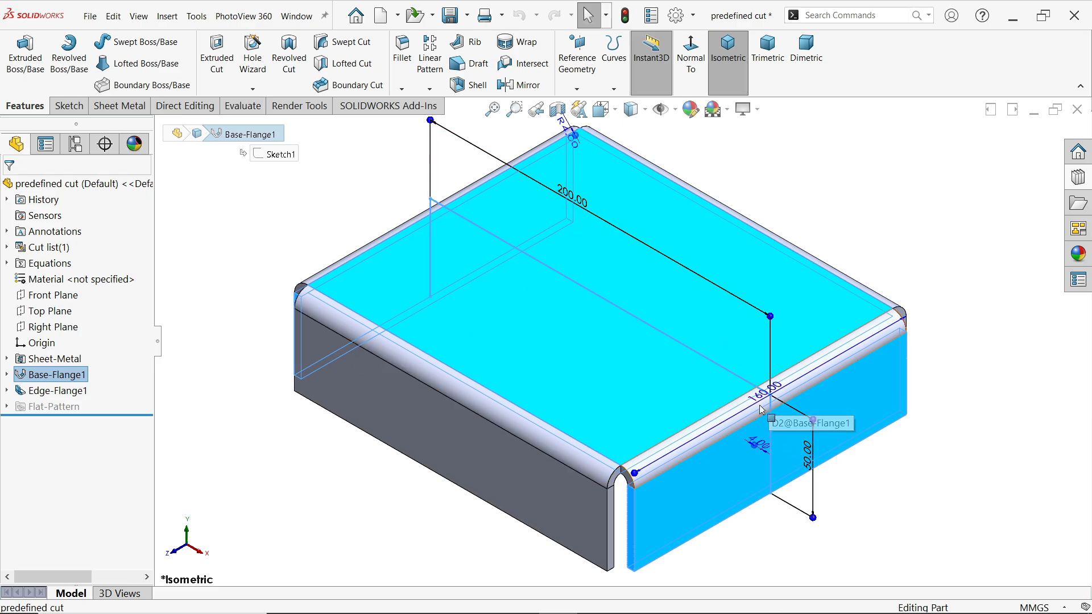
{"action": "mouse_move", "coordinate": [436, 374]}
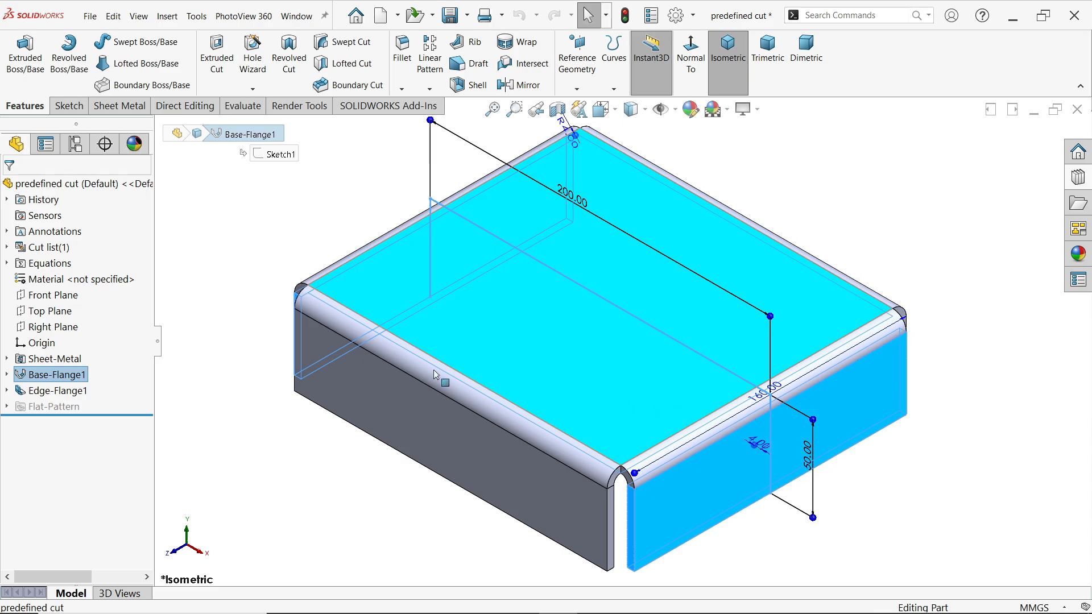
{"action": "left_click", "coordinate": [58, 390]}
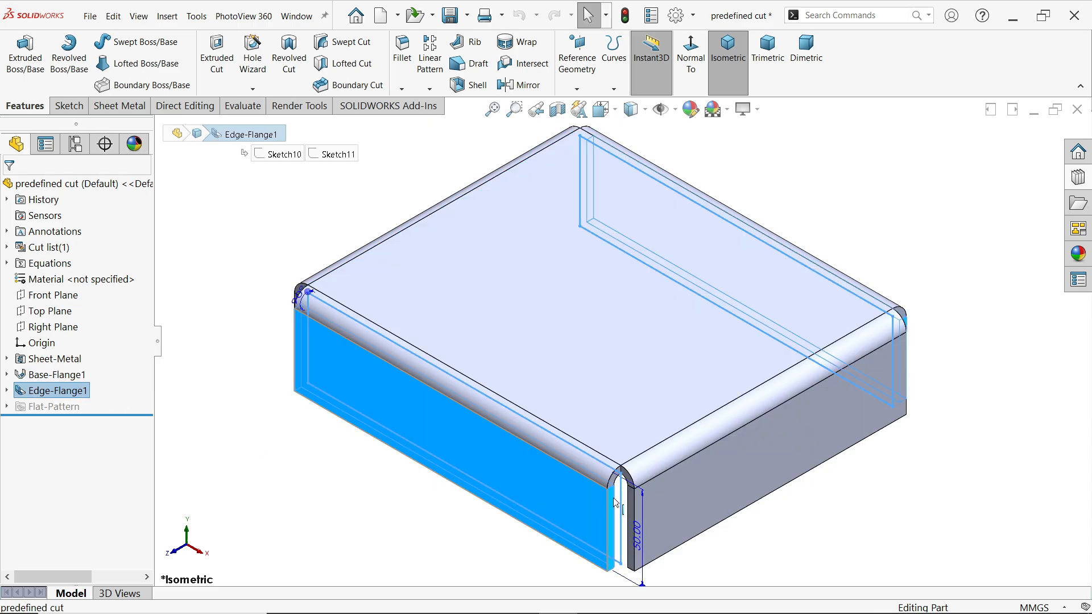
{"action": "mouse_move", "coordinate": [637, 531]}
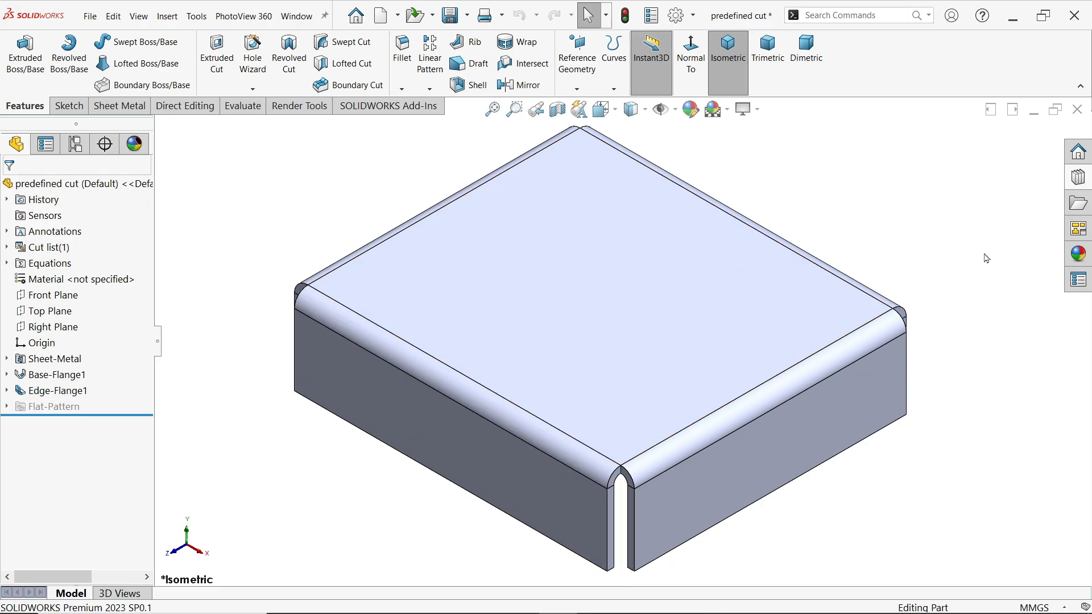
{"action": "mouse_move", "coordinate": [1078, 306]}
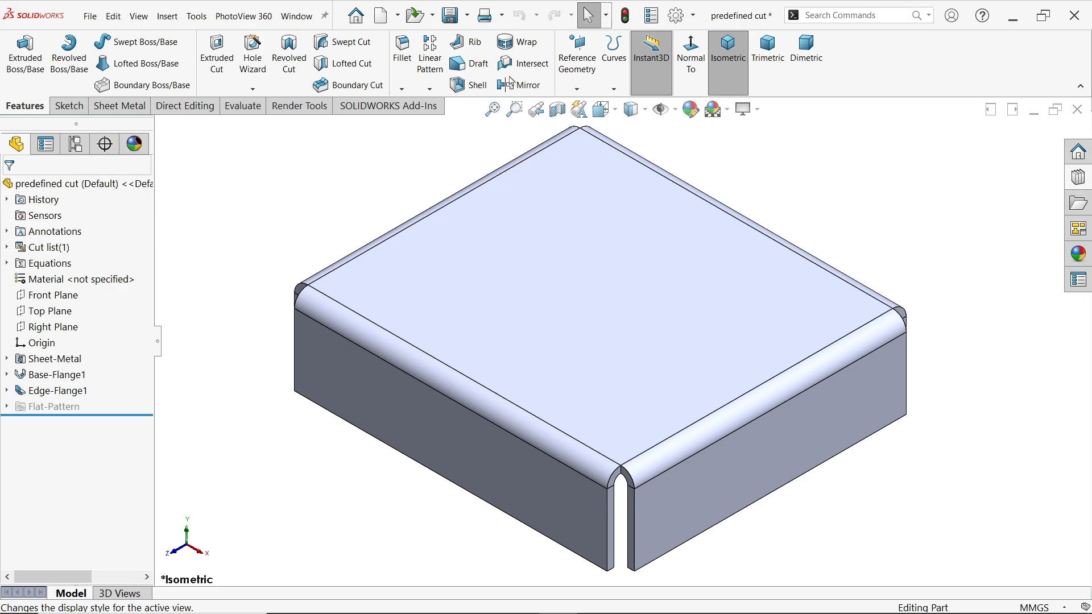
{"action": "left_click", "coordinate": [137, 15]}
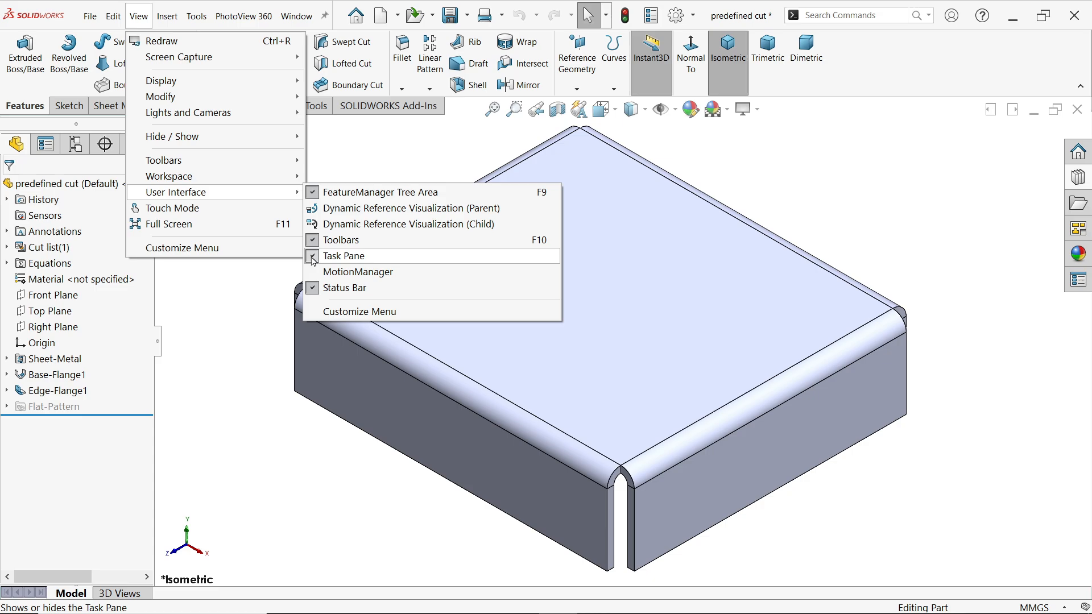
{"action": "left_click", "coordinate": [343, 256]}
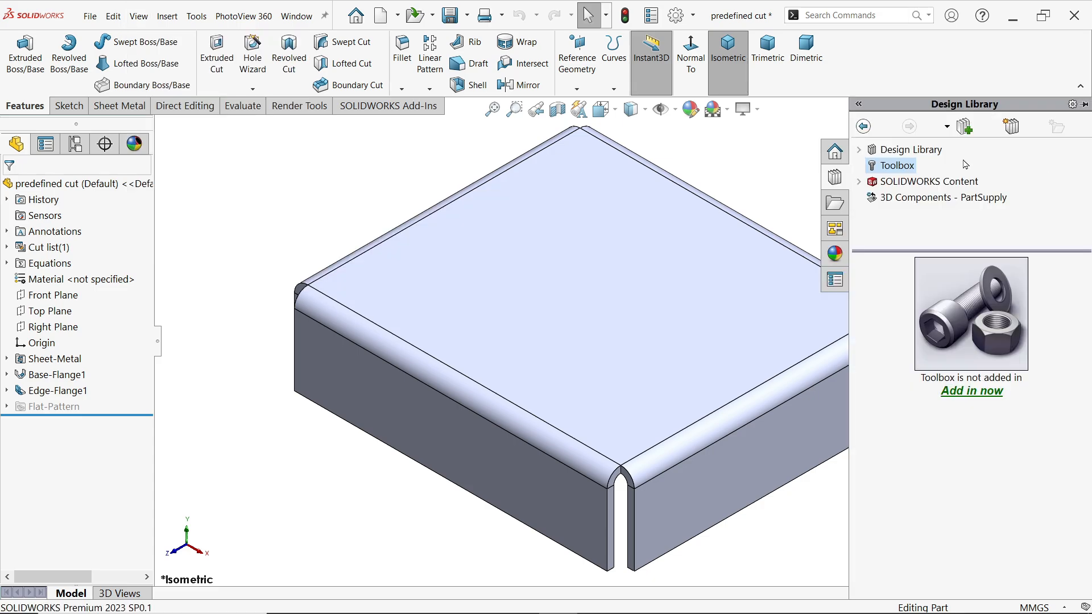
{"action": "mouse_move", "coordinate": [913, 149]}
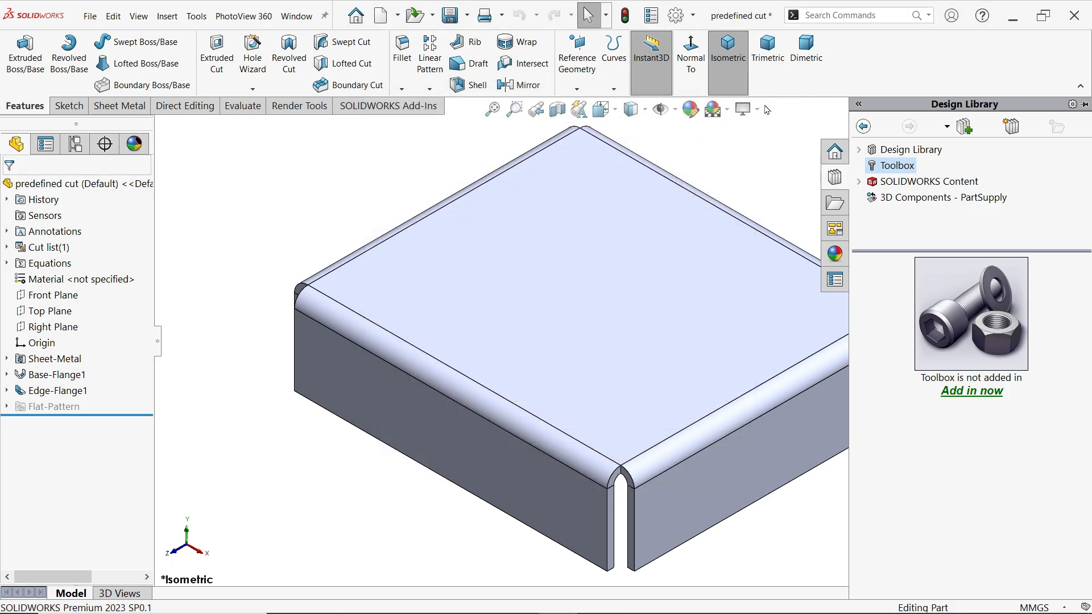
{"action": "left_click", "coordinate": [670, 15]}
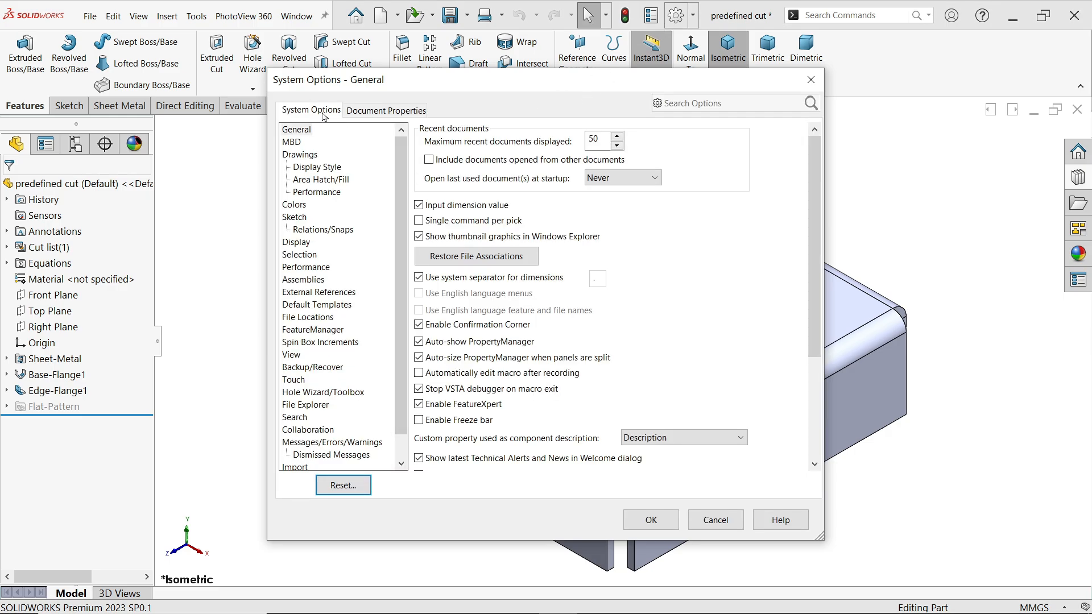
{"action": "left_click", "coordinate": [307, 317]}
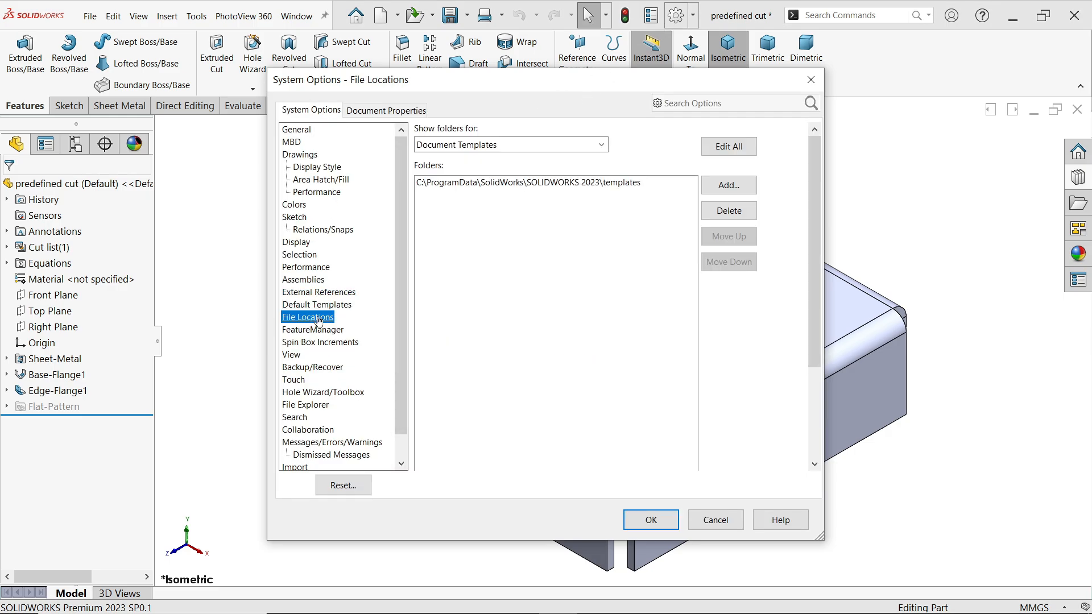
{"action": "left_click", "coordinate": [599, 145]}
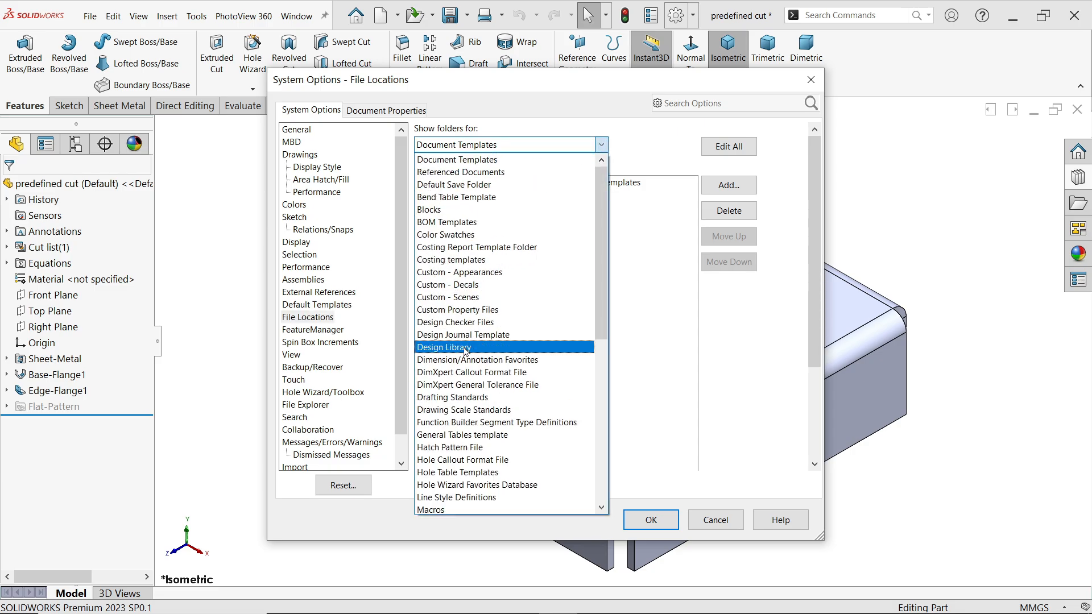
{"action": "left_click", "coordinate": [444, 347]}
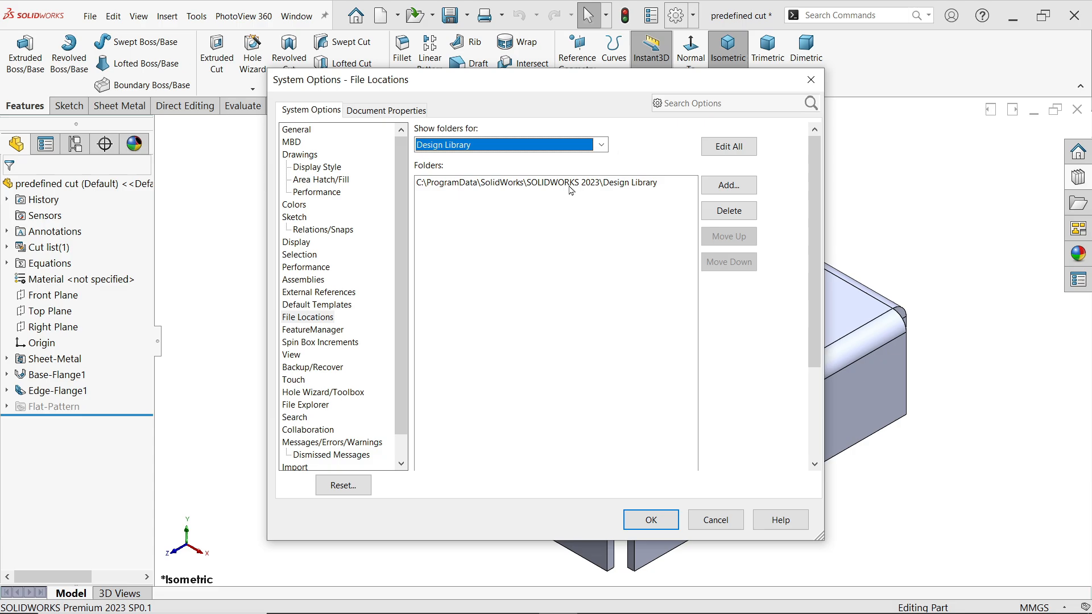
{"action": "left_click", "coordinate": [552, 182]}
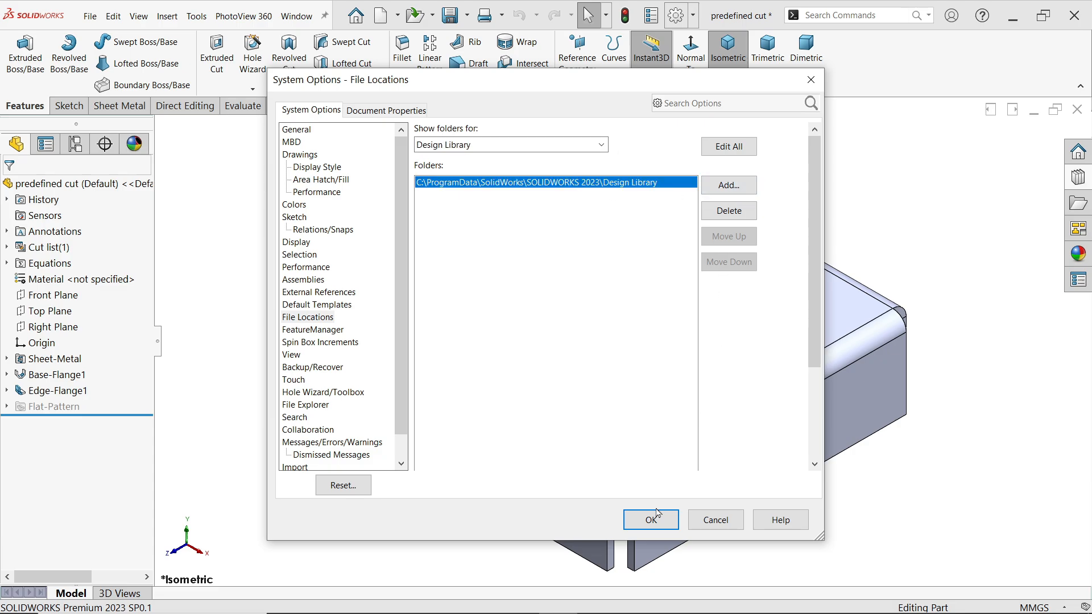
{"action": "left_click", "coordinate": [650, 520]}
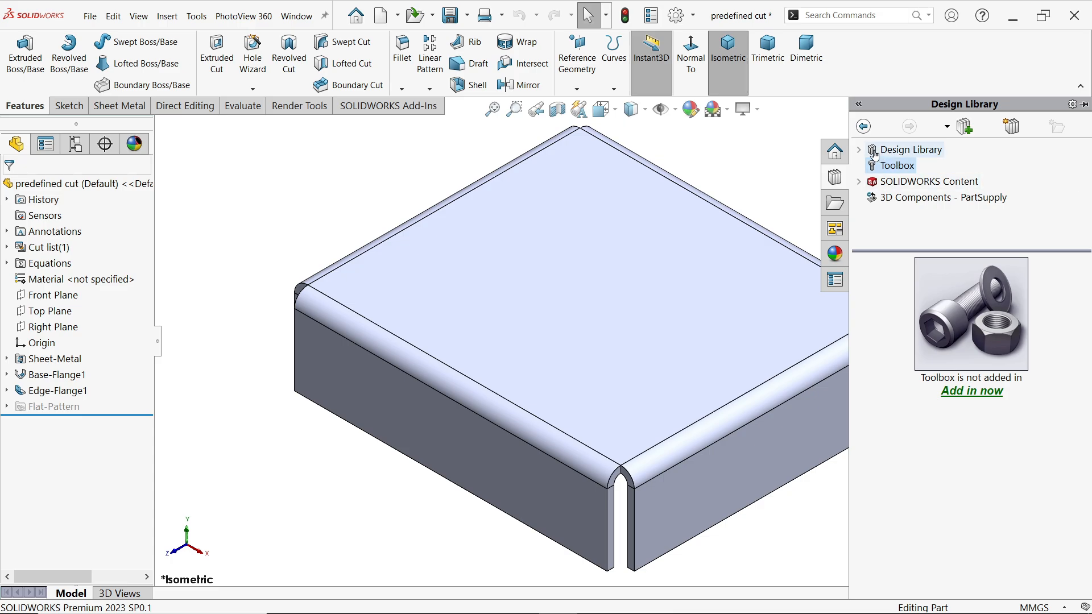
- Expand Design Library > features > Sheetmetal and browse to the predefined t-slot cut
{"action": "left_click", "coordinate": [859, 149]}
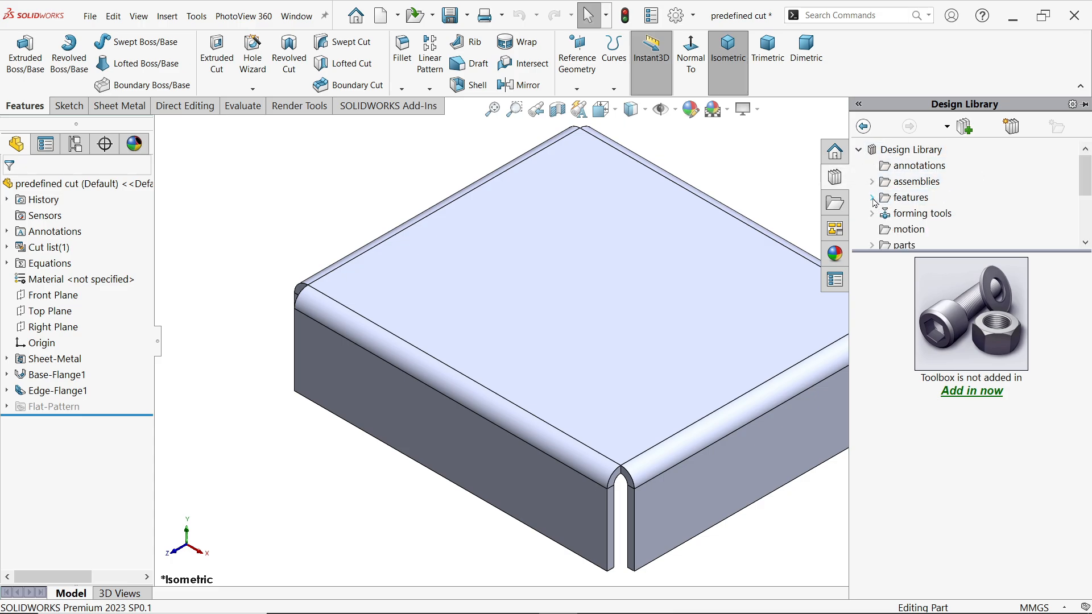
{"action": "left_click", "coordinate": [872, 182]}
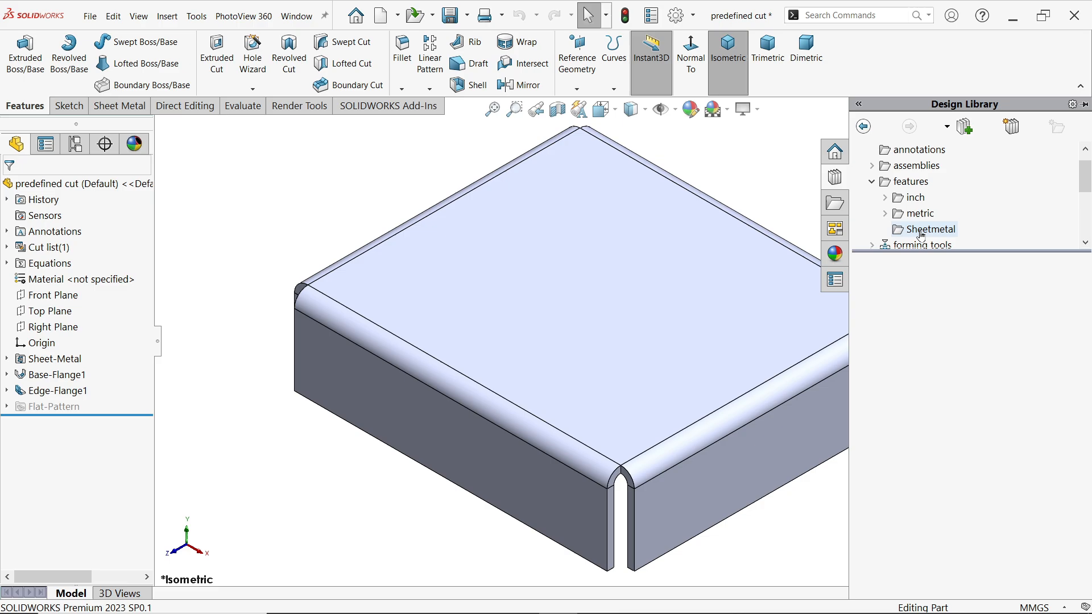
{"action": "left_click", "coordinate": [930, 229]}
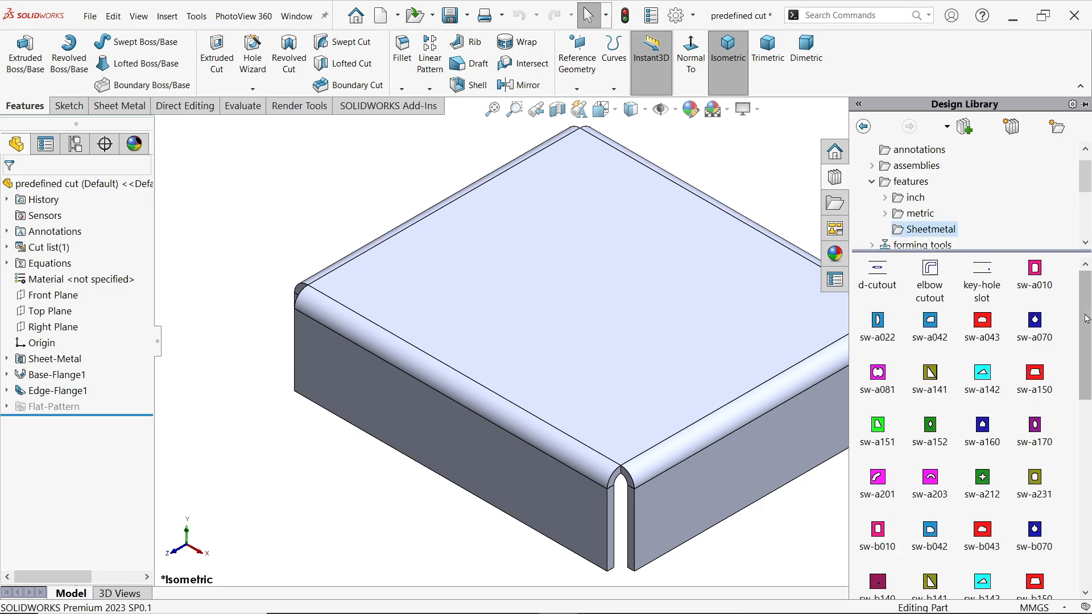
{"action": "scroll", "scroll_direction": "down", "scroll_amount": 3}
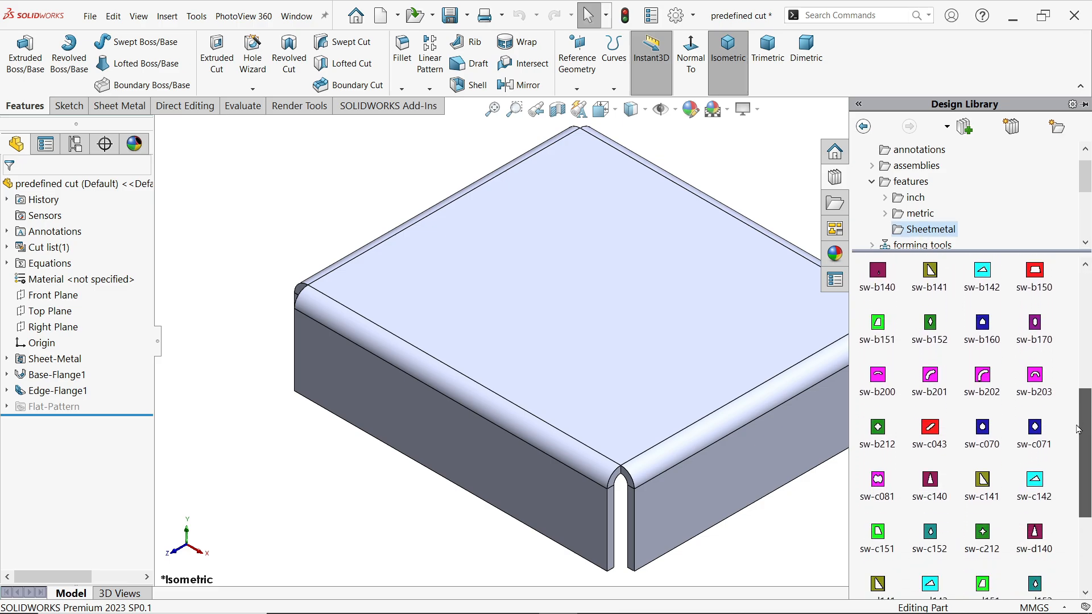
{"action": "scroll", "scroll_direction": "up", "scroll_amount": 3}
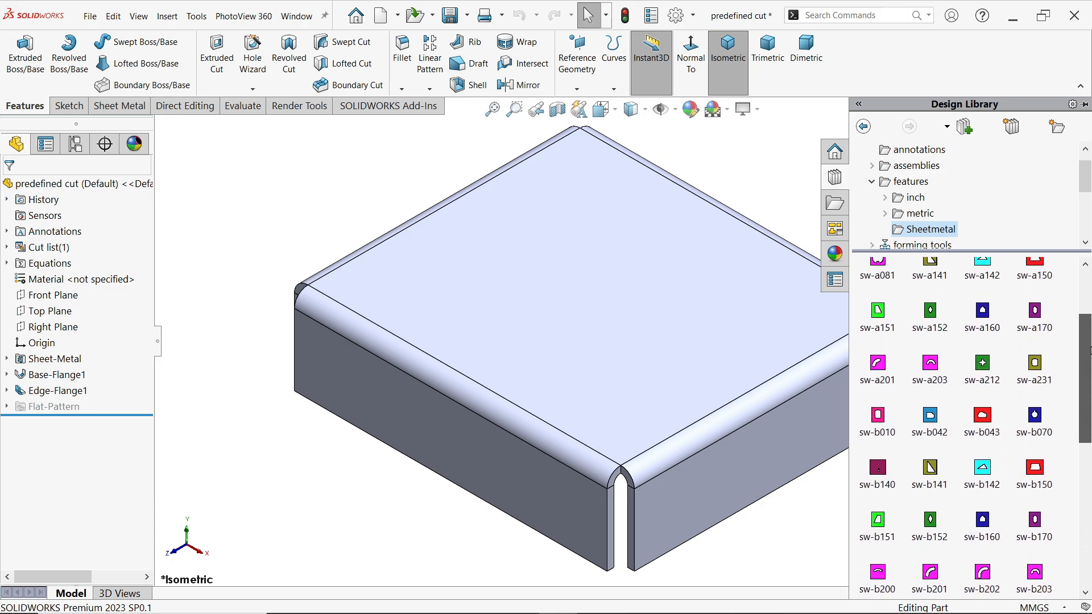
{"action": "scroll", "scroll_direction": "down", "scroll_amount": 3}
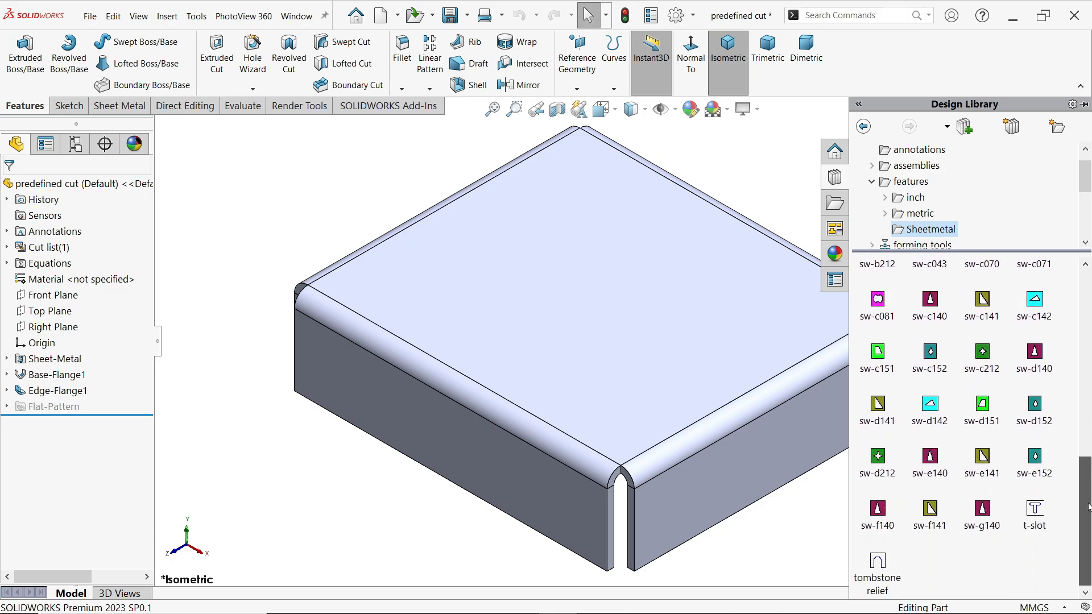
{"action": "mouse_move", "coordinate": [1034, 515]}
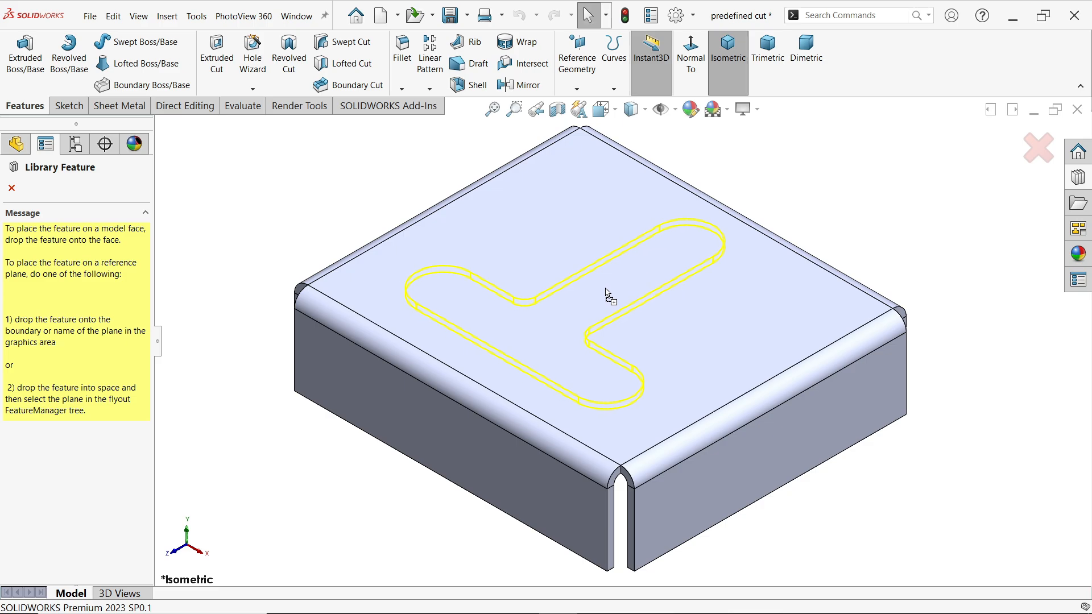
- Place the t-slot on the top face, keep it linked to its library part, and accept the cut
{"action": "left_click", "coordinate": [606, 291]}
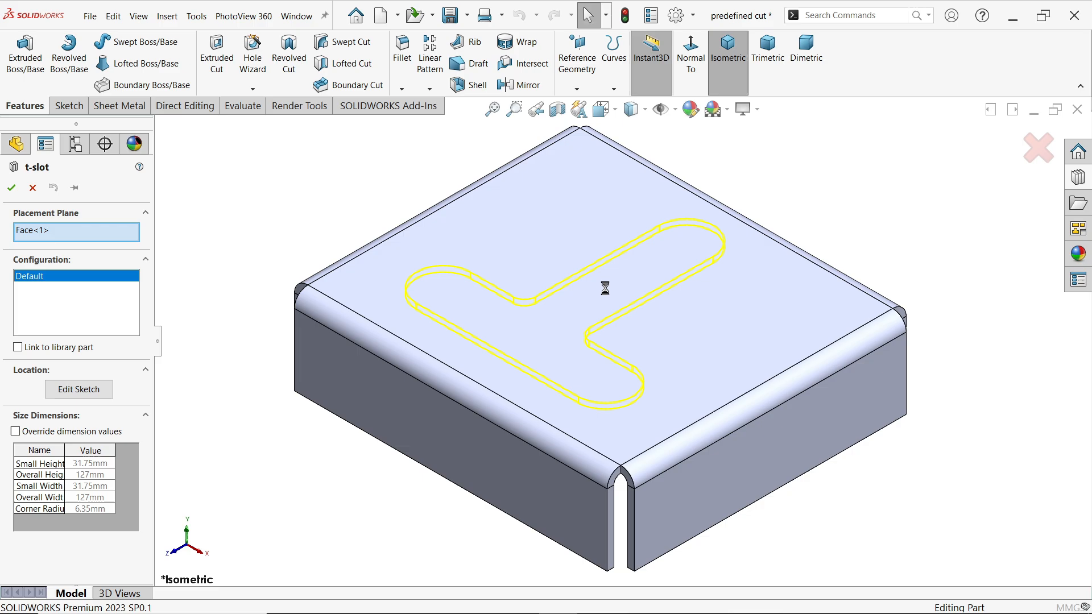
{"action": "left_click", "coordinate": [12, 187]}
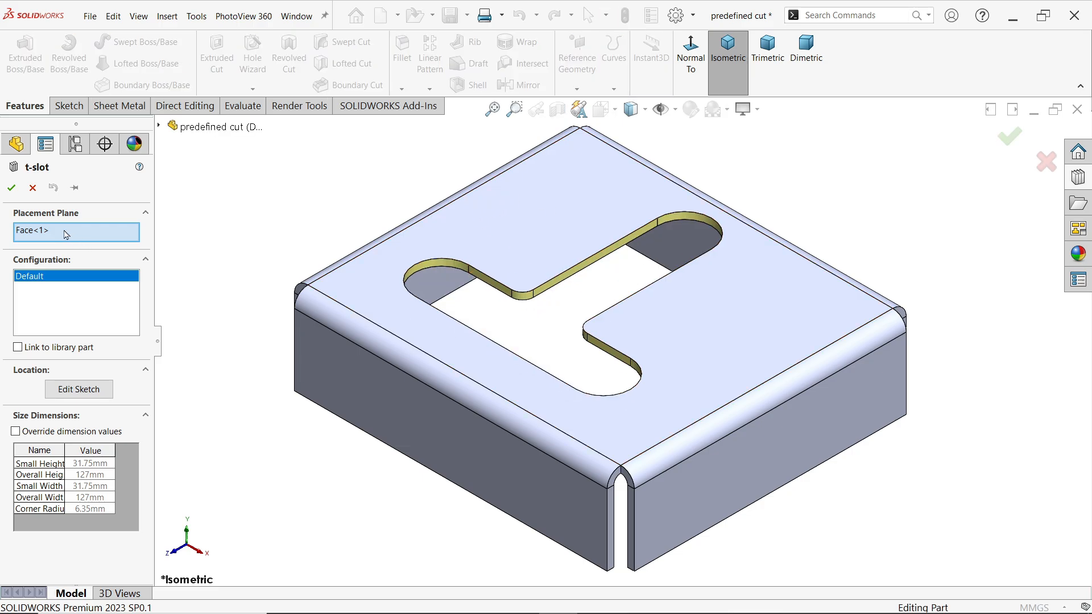
{"action": "right_click", "coordinate": [66, 231]}
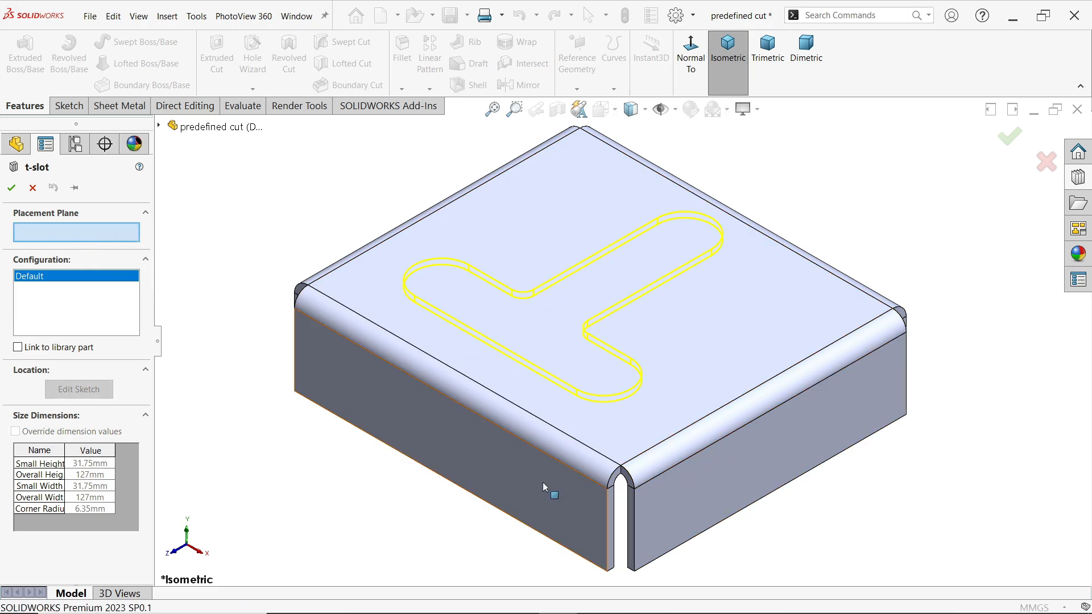
{"action": "mouse_move", "coordinate": [736, 450]}
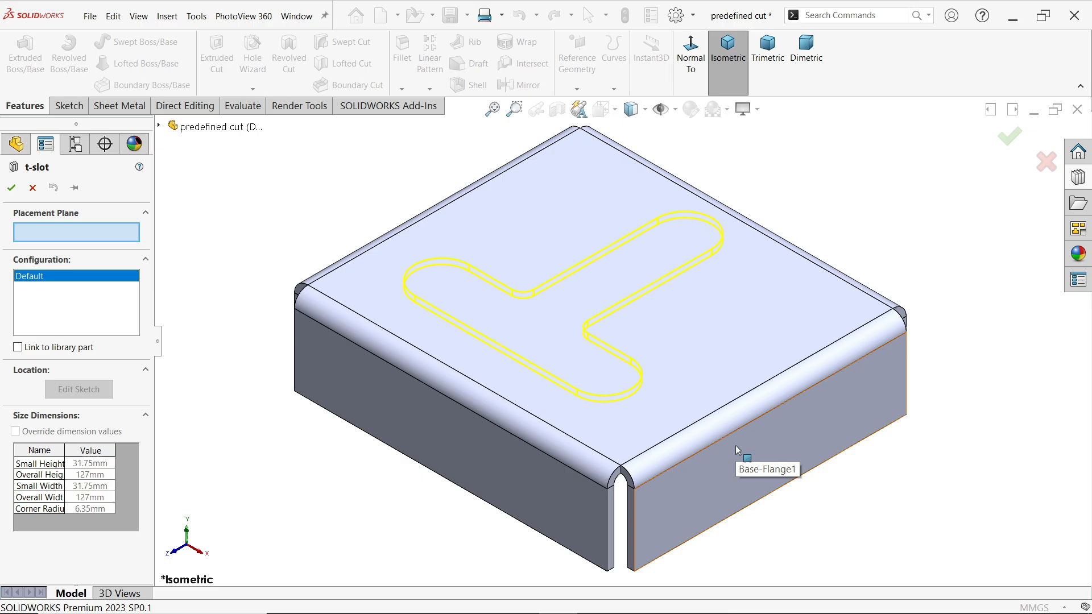
{"action": "mouse_move", "coordinate": [581, 297]}
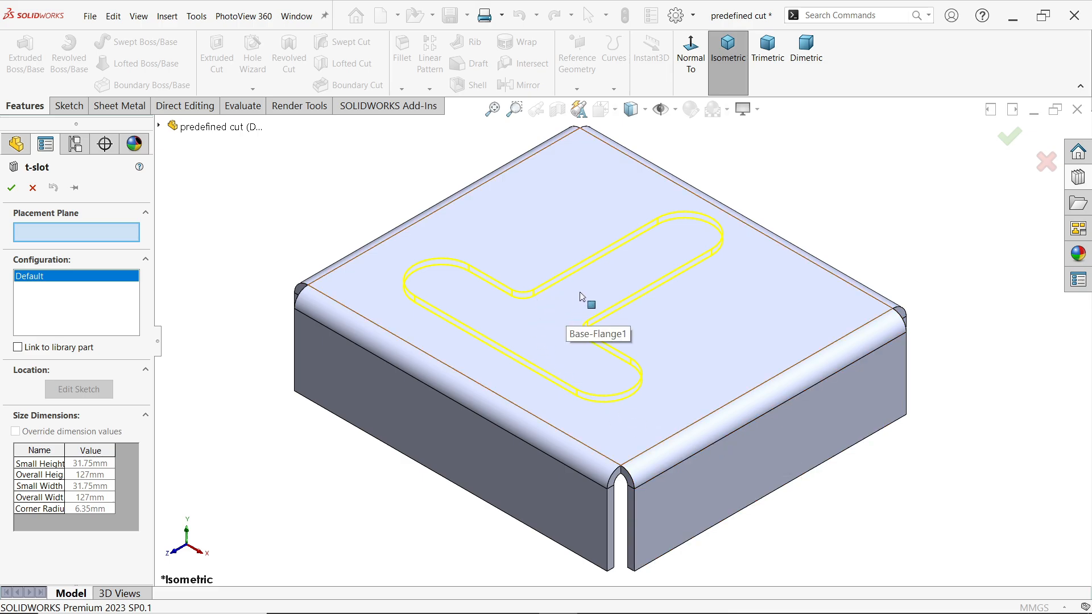
{"action": "mouse_move", "coordinate": [582, 290]}
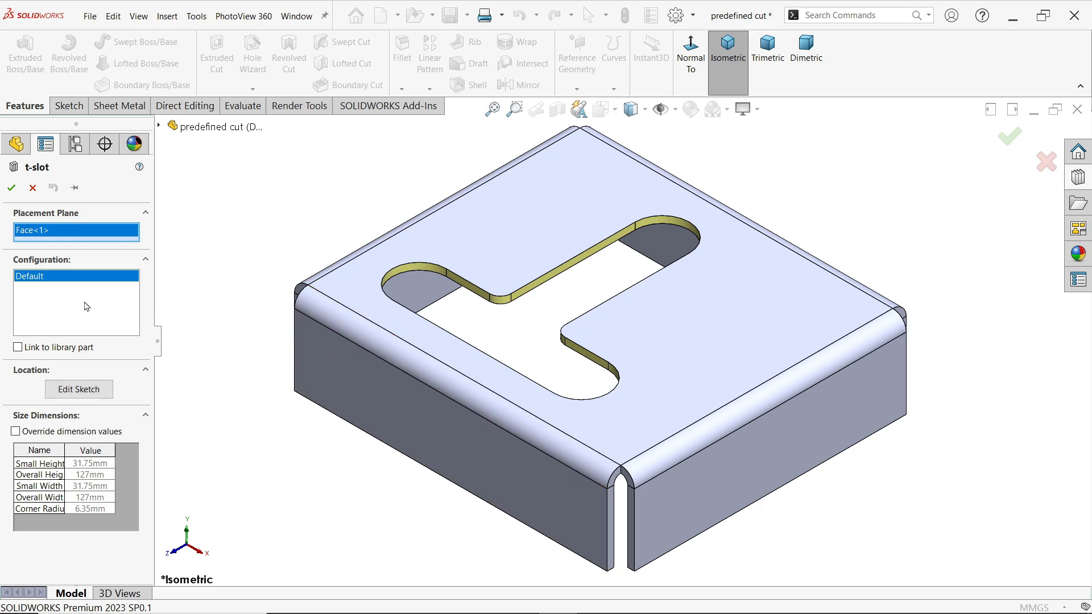
{"action": "left_click", "coordinate": [512, 262]}
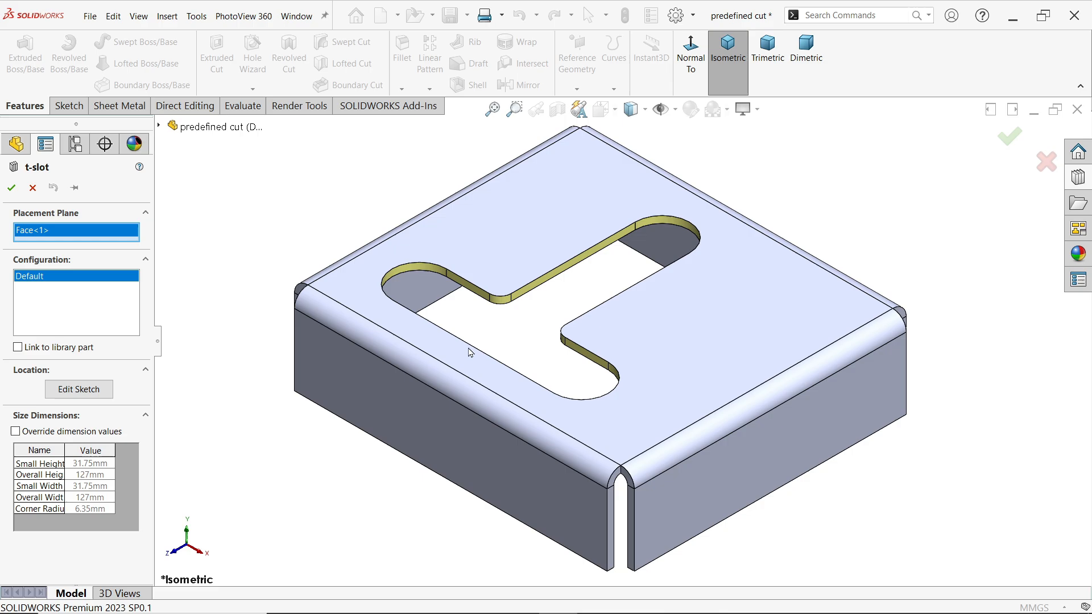
{"action": "mouse_move", "coordinate": [79, 313]}
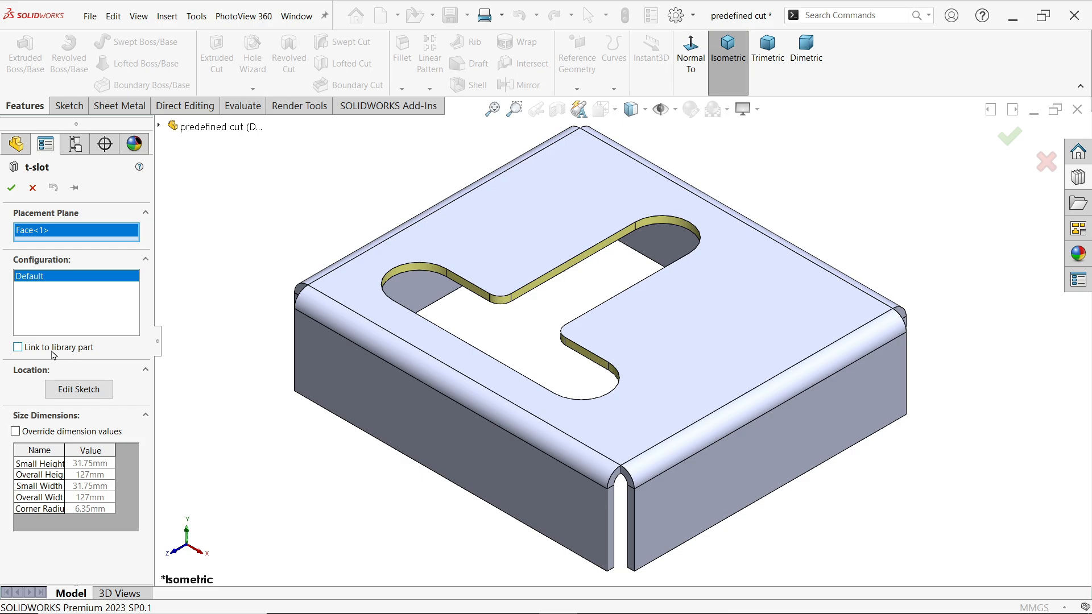
{"action": "left_click", "coordinate": [17, 348]}
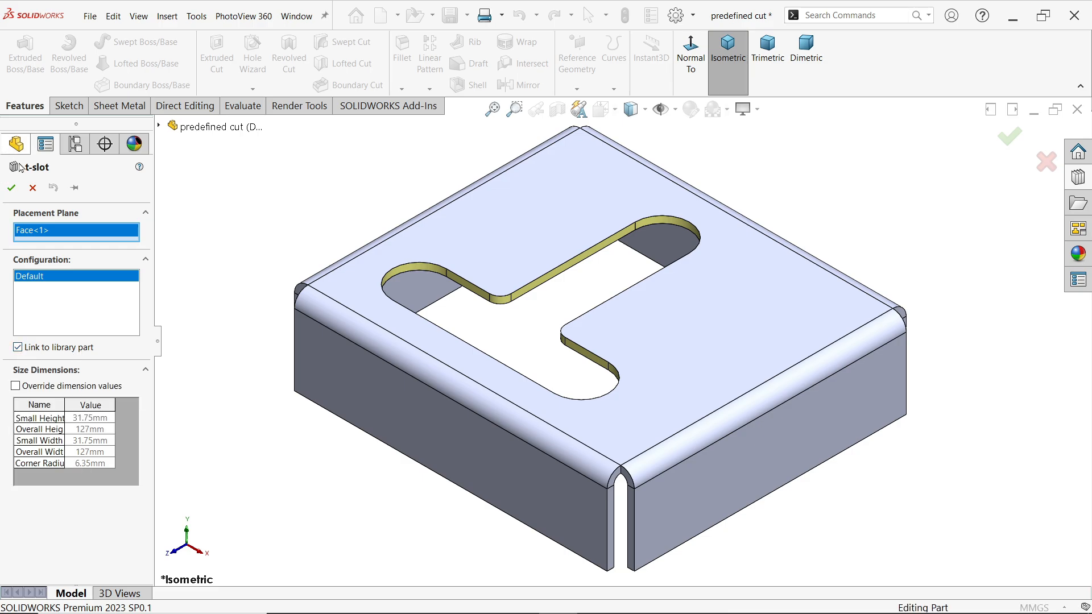
{"action": "left_click", "coordinate": [12, 188]}
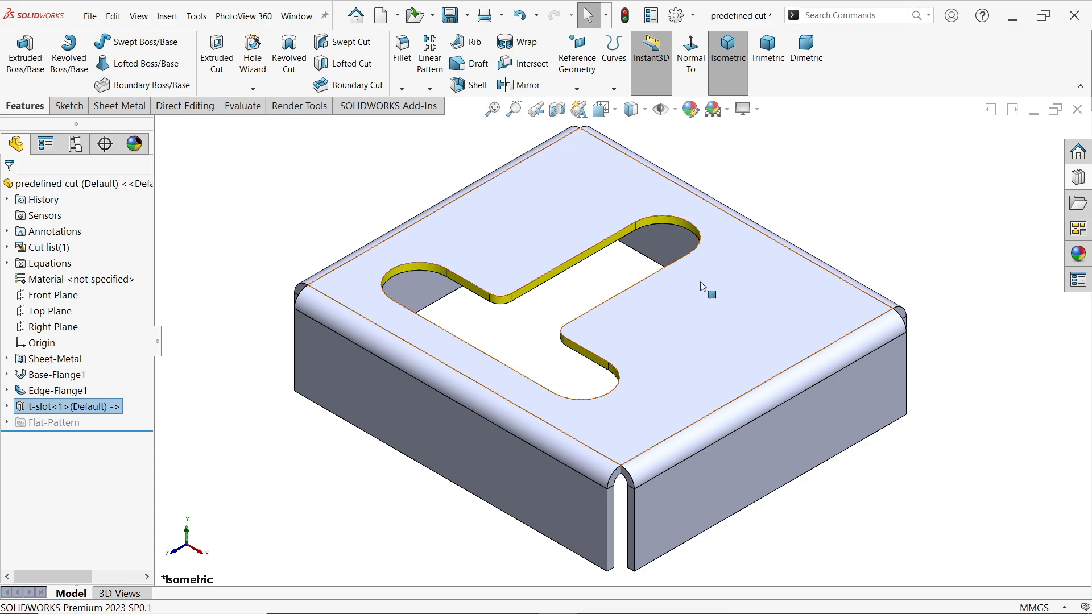
{"action": "left_click", "coordinate": [1084, 280]}
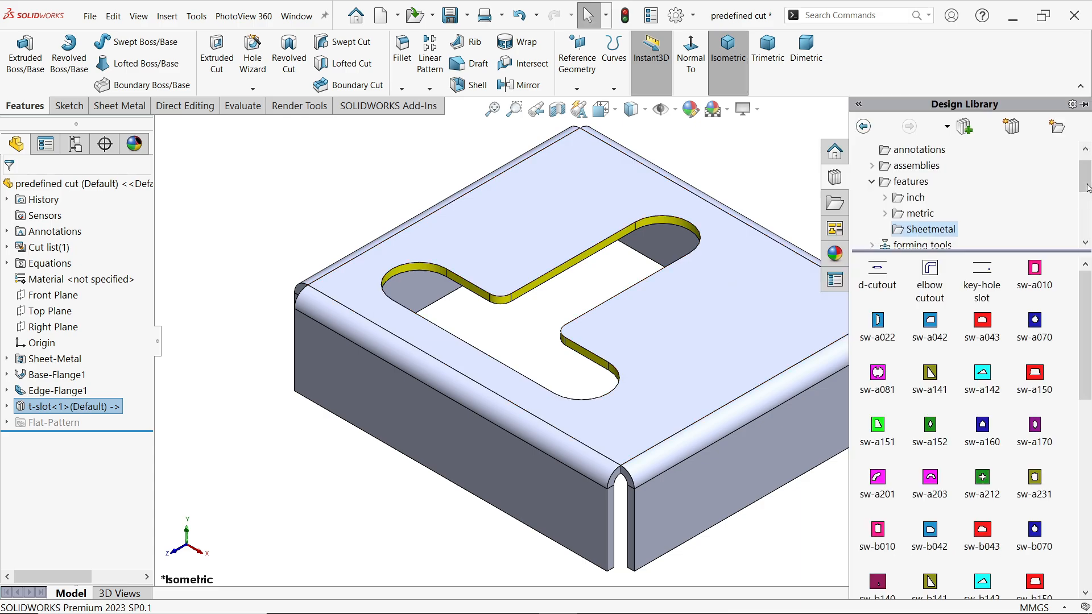
{"action": "scroll", "scroll_direction": "down", "scroll_amount": 3}
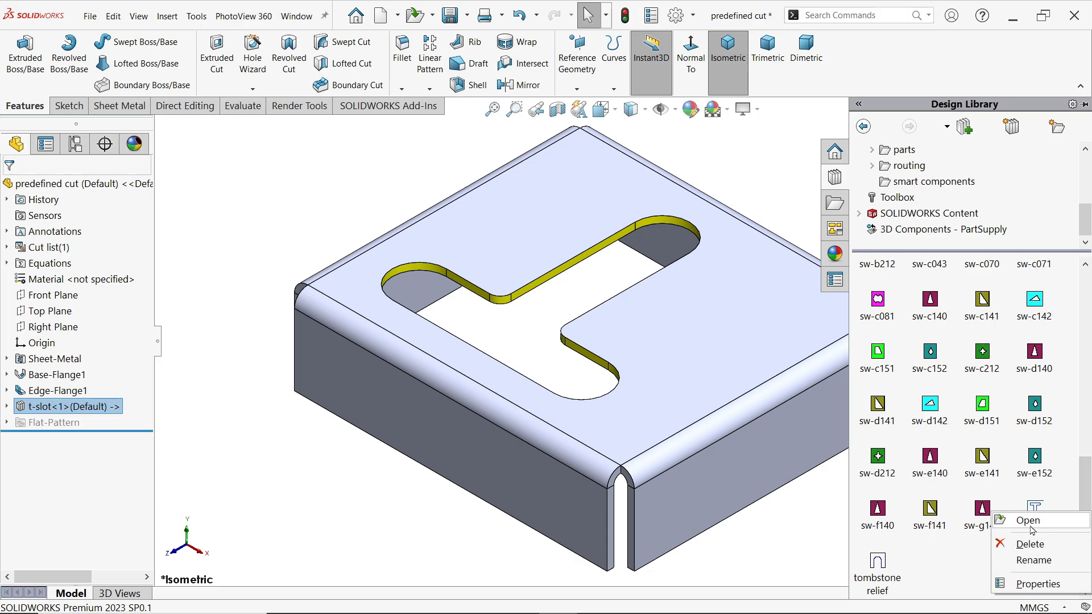
{"action": "left_click", "coordinate": [1027, 519]}
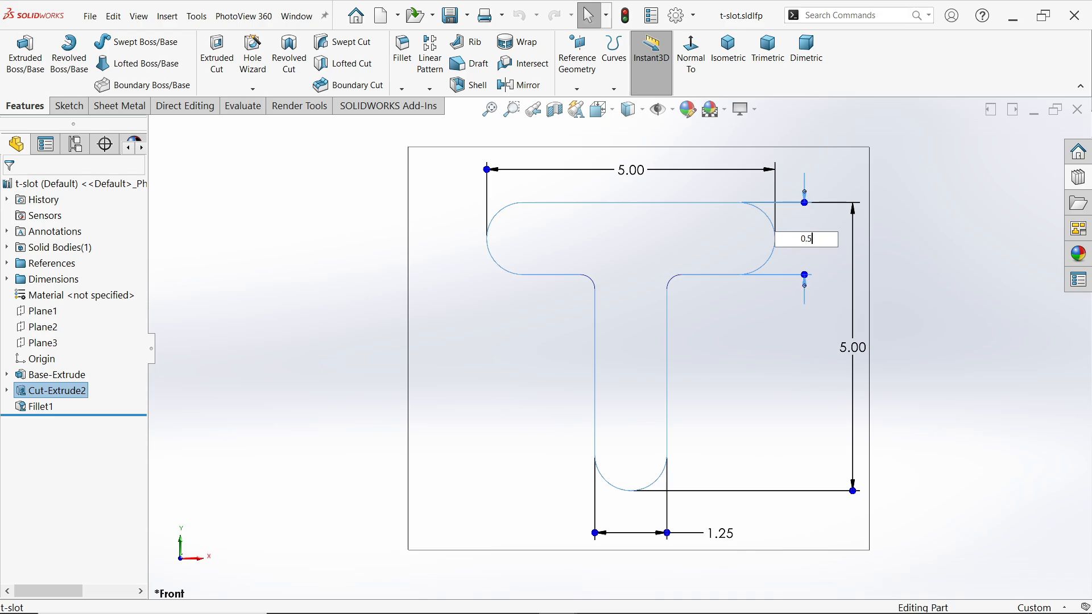
{"action": "key", "text": "Return"}
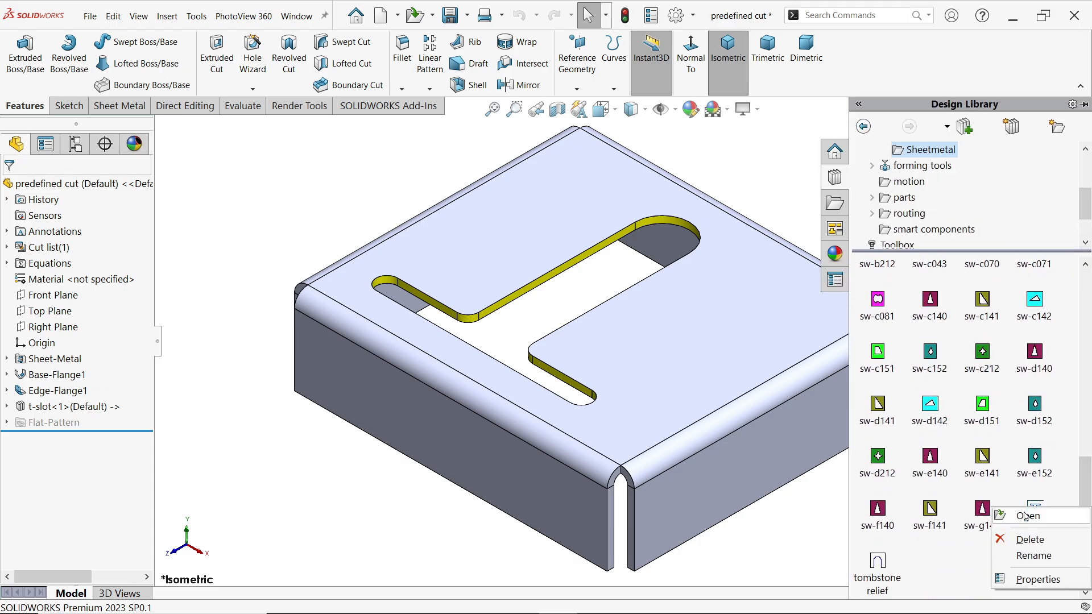
{"action": "left_click", "coordinate": [1028, 516]}
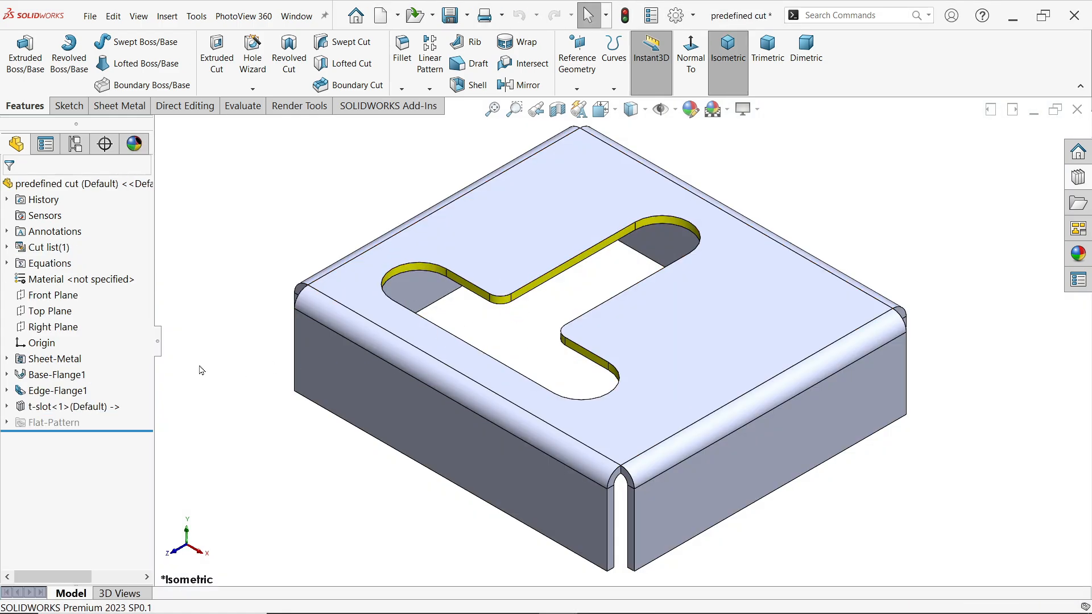
- Delete t-slot<1> with its dependents and drop the library t-slot onto the top face again
{"action": "right_click", "coordinate": [52, 407]}
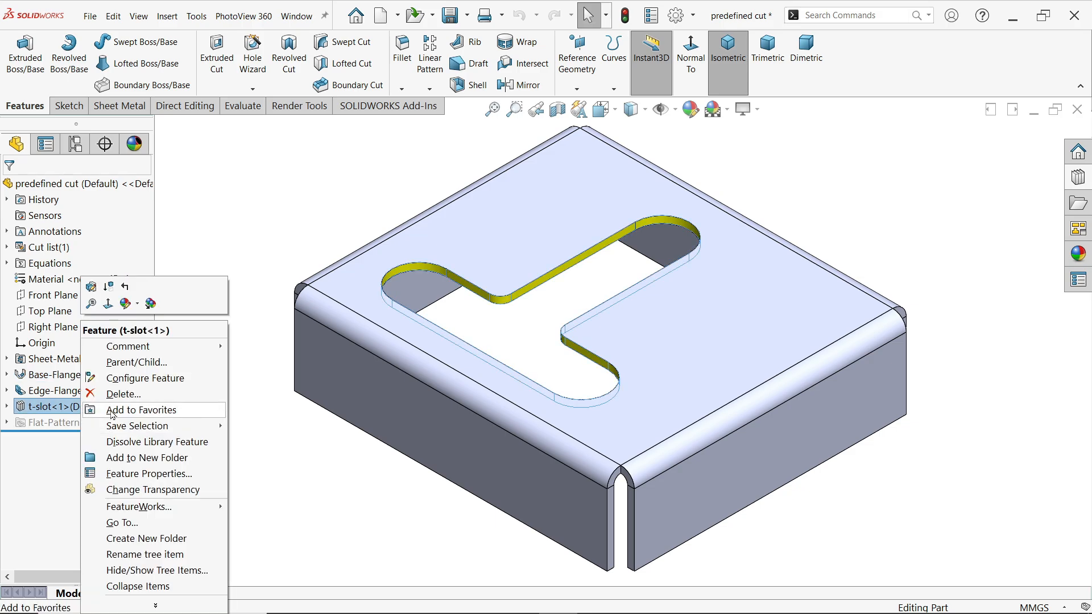
{"action": "left_click", "coordinate": [123, 395]}
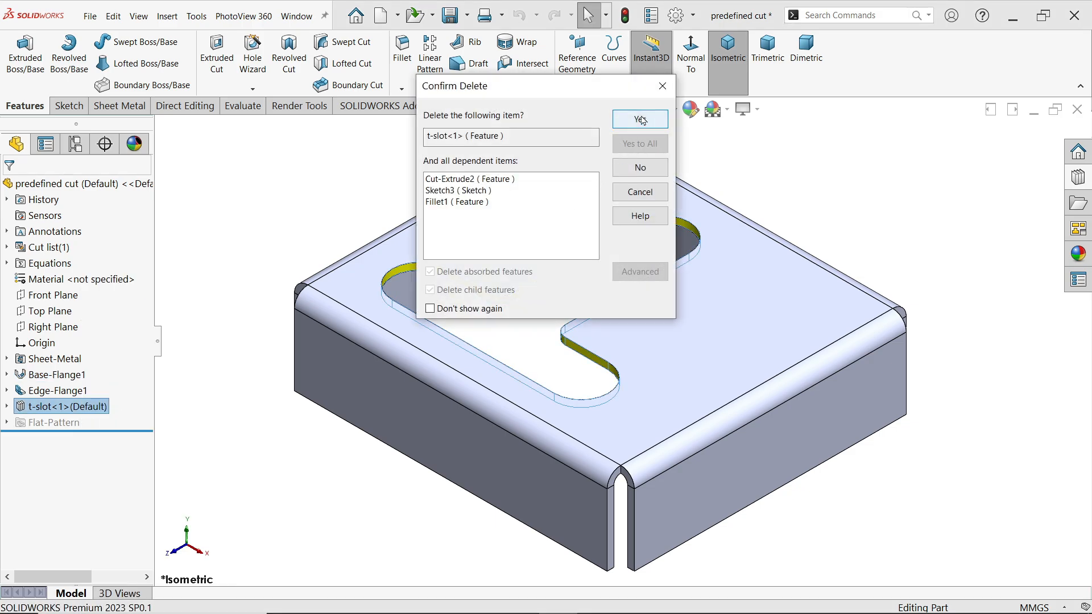
{"action": "left_click", "coordinate": [638, 120]}
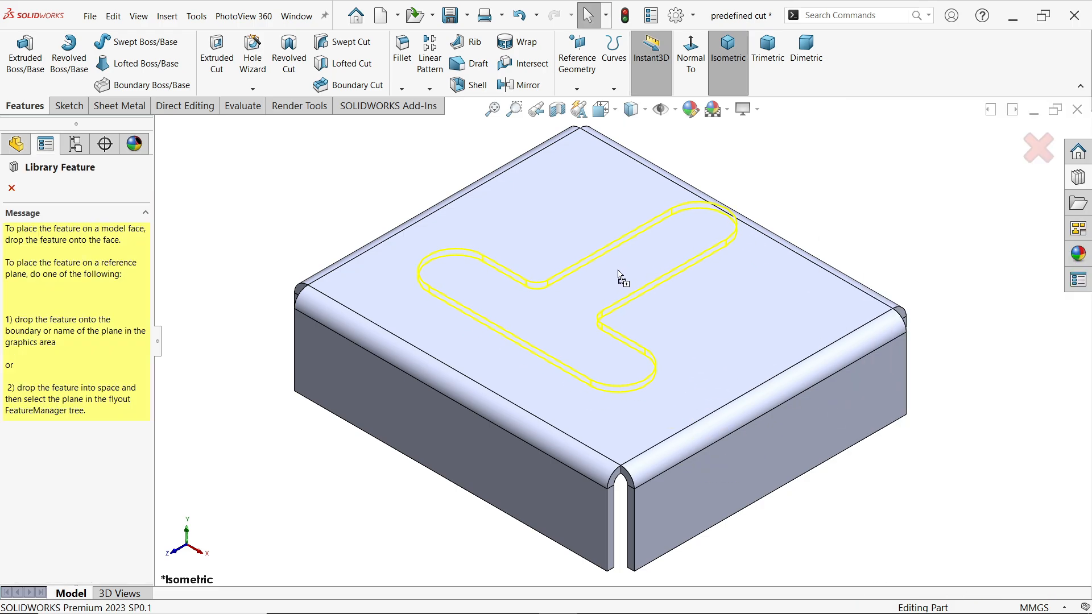
{"action": "left_click", "coordinate": [610, 292]}
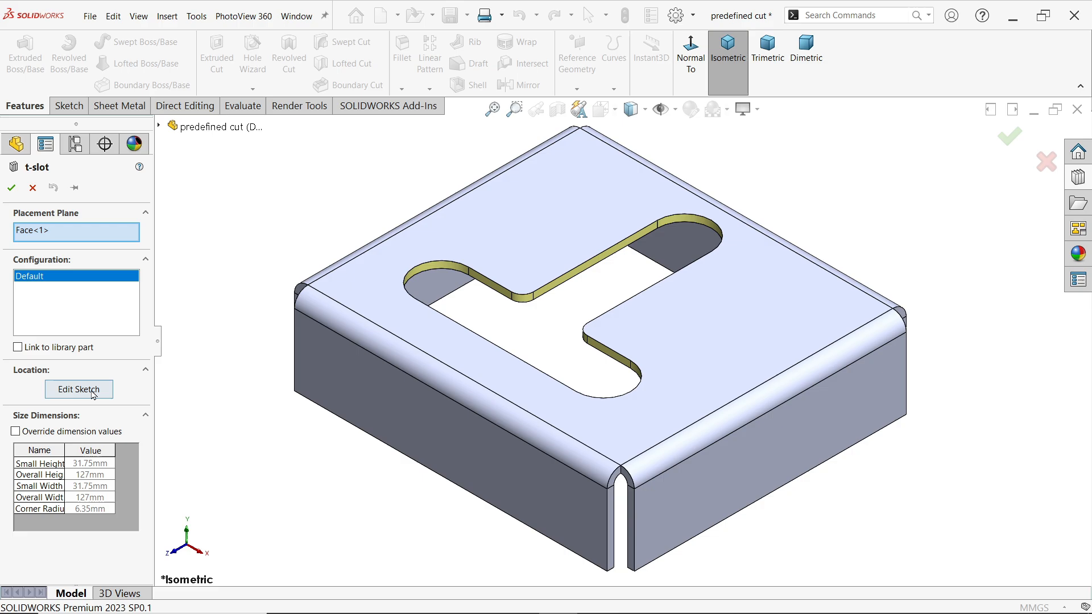
- In the locating sketch, set 100 mm from the right edge and 50 mm from the top, then finish
{"action": "left_click", "coordinate": [78, 389]}
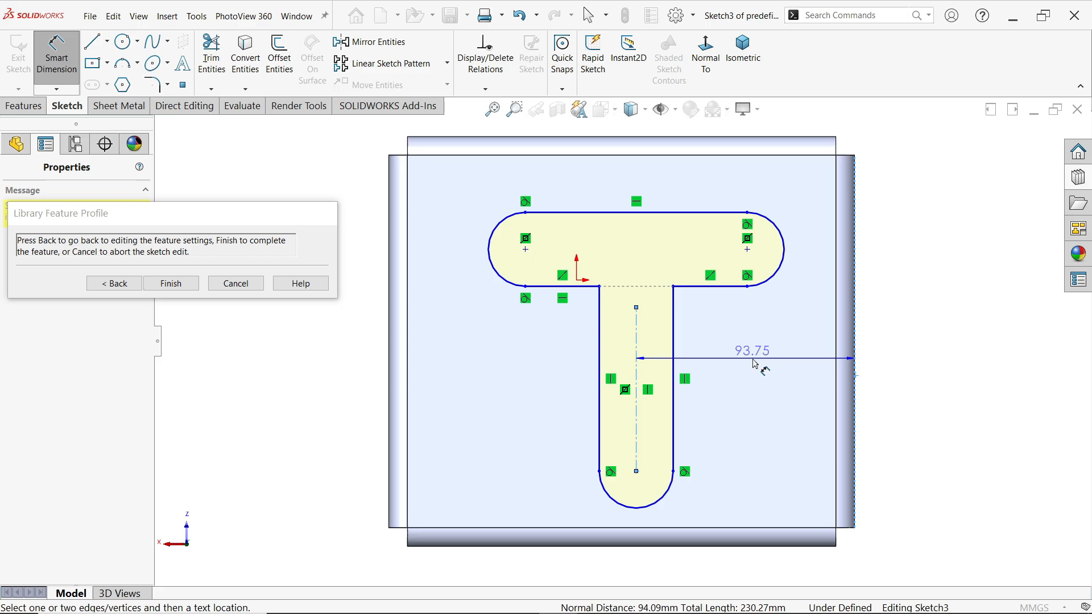
{"action": "left_click", "coordinate": [751, 358]}
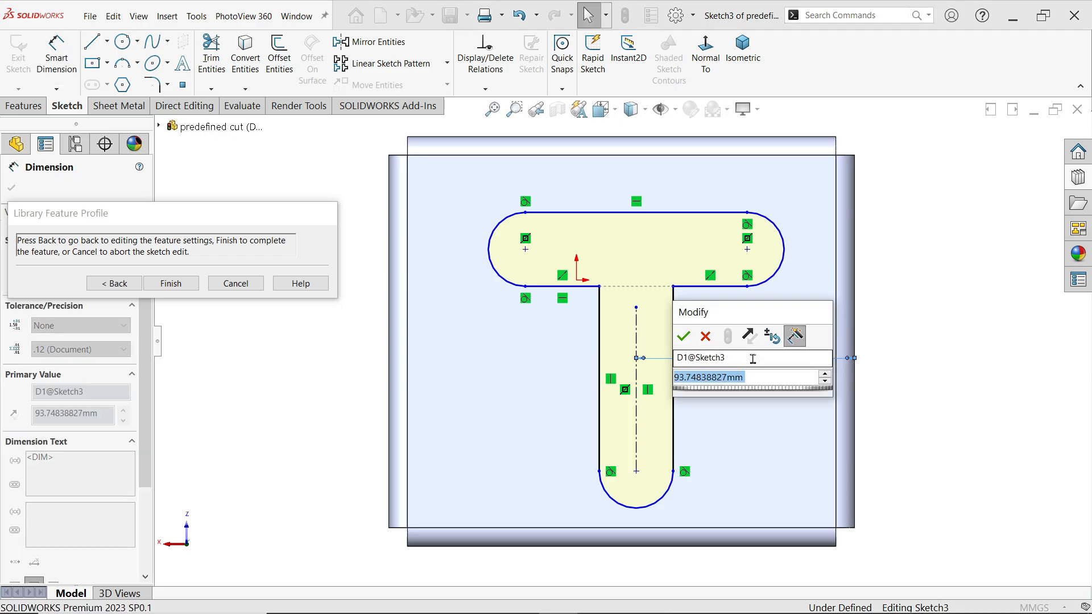
{"action": "type", "text": "168/2"}
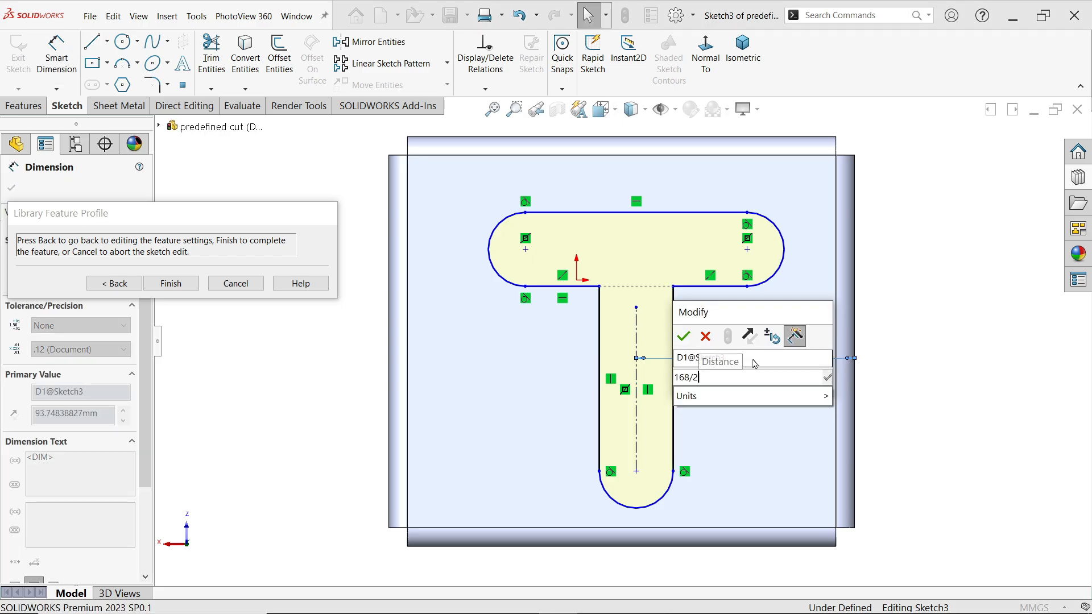
{"action": "left_click", "coordinate": [682, 337]}
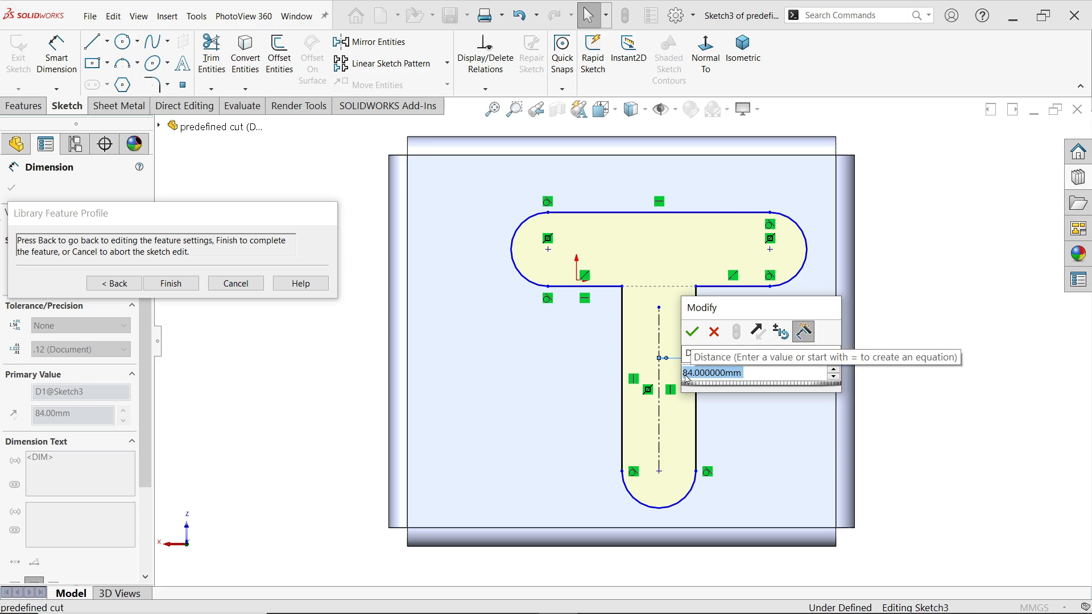
{"action": "left_click", "coordinate": [691, 331]}
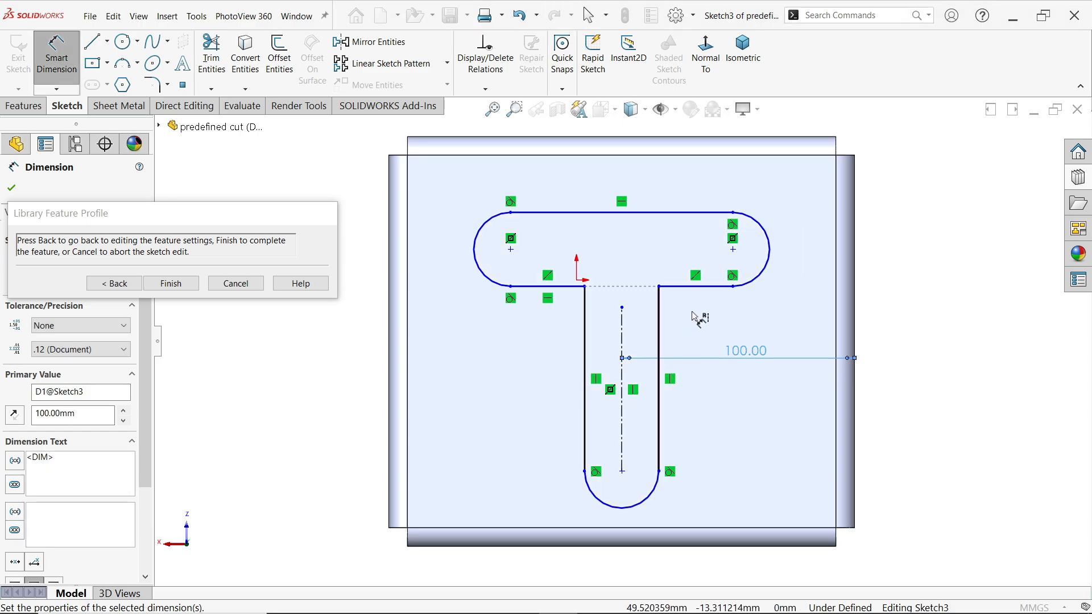
{"action": "left_click", "coordinate": [731, 238]}
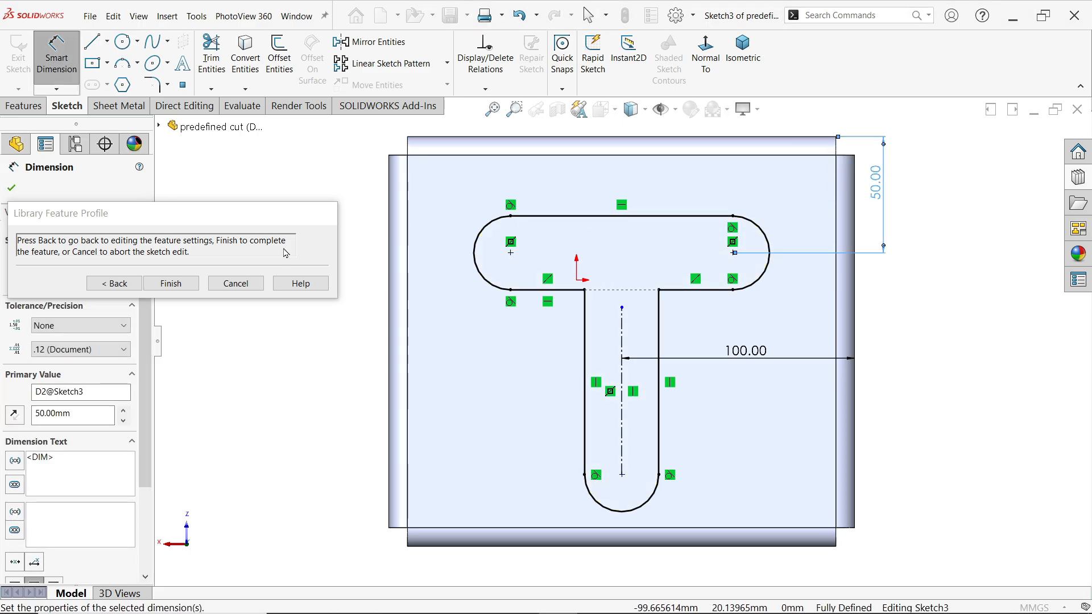
{"action": "left_click", "coordinate": [171, 283]}
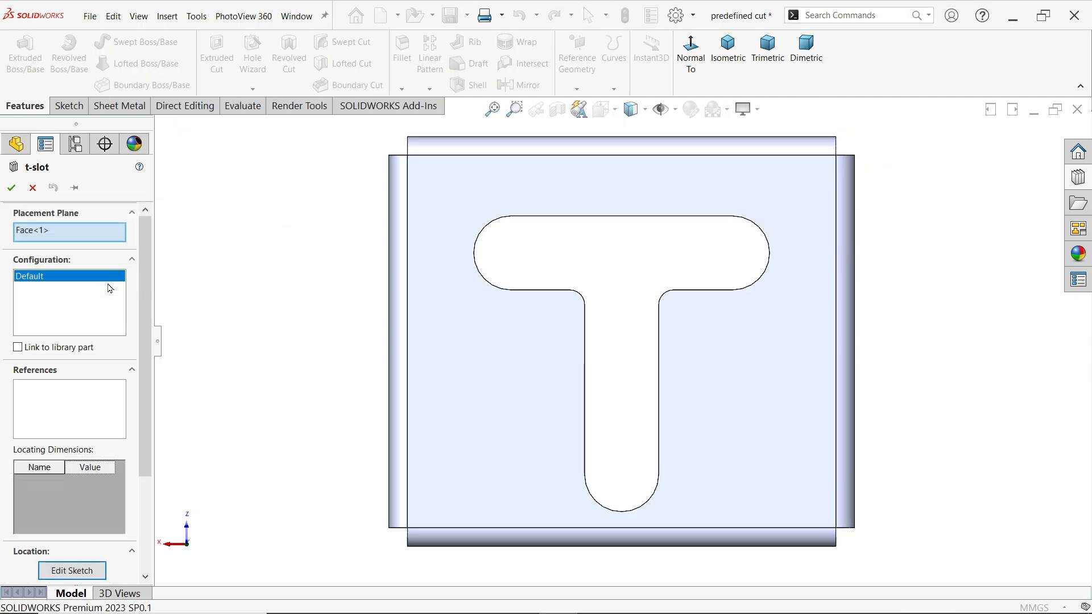
- Override the t-slot sizes (35, Overall Height, Small Width) and accept it as a custom configuration
{"action": "scroll", "scroll_direction": "down", "scroll_amount": 3}
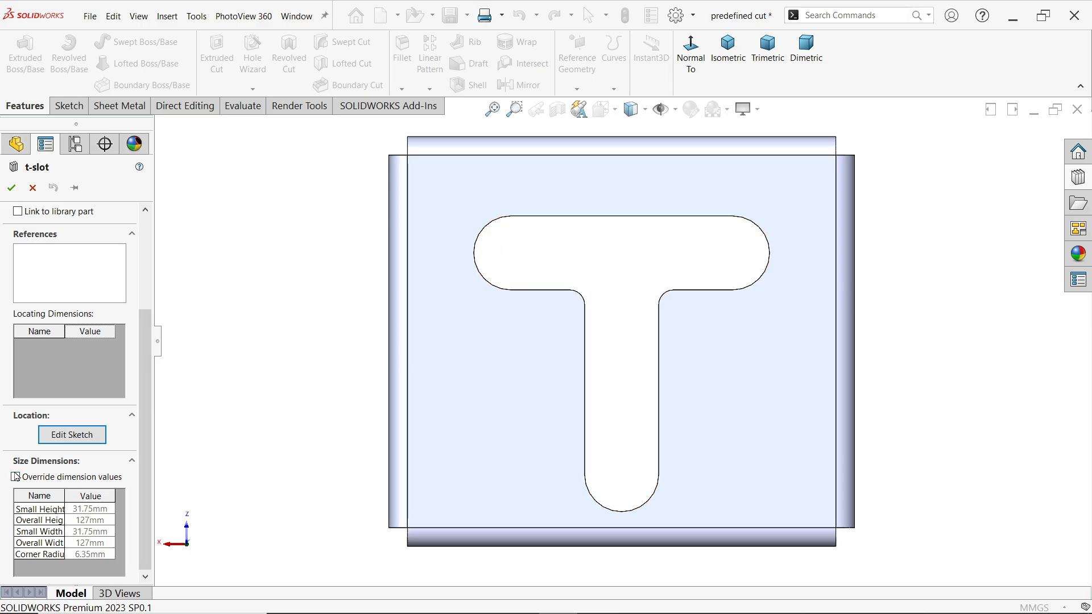
{"action": "left_click", "coordinate": [15, 477]}
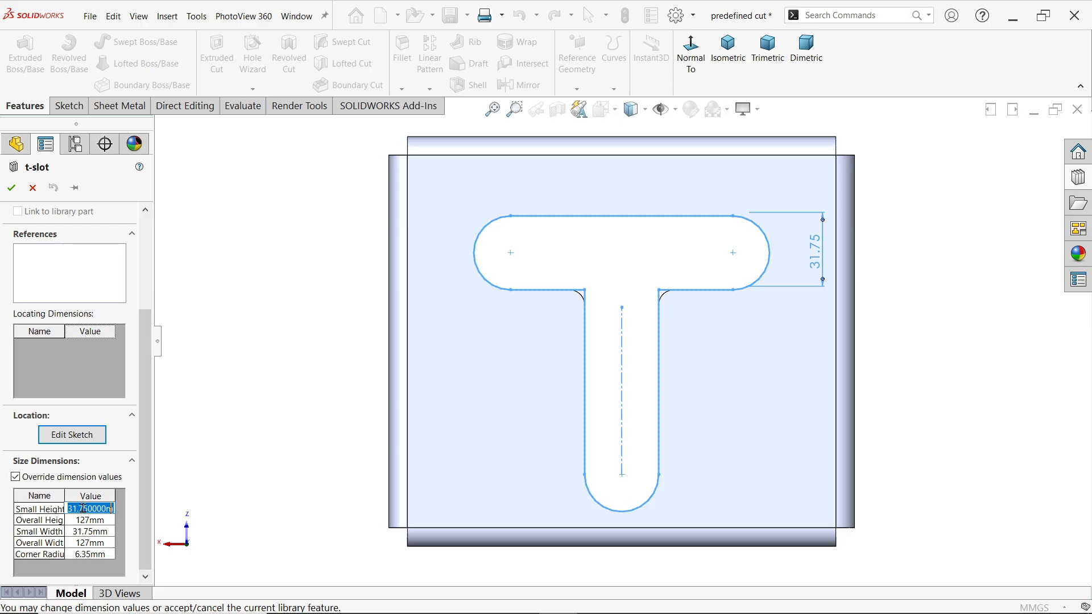
{"action": "mouse_move", "coordinate": [764, 266]}
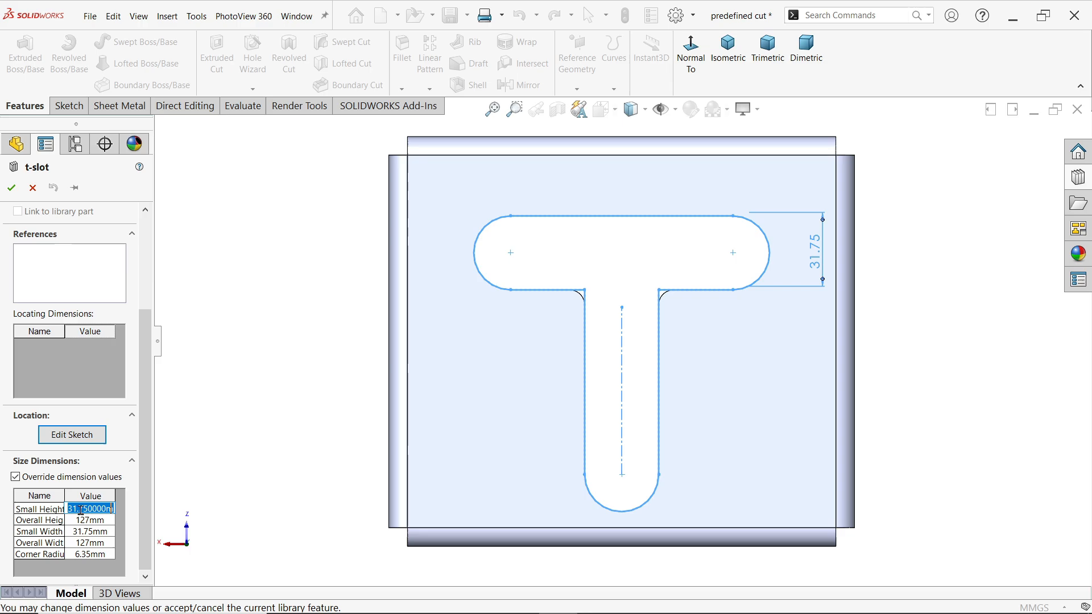
{"action": "type", "text": "35mm"}
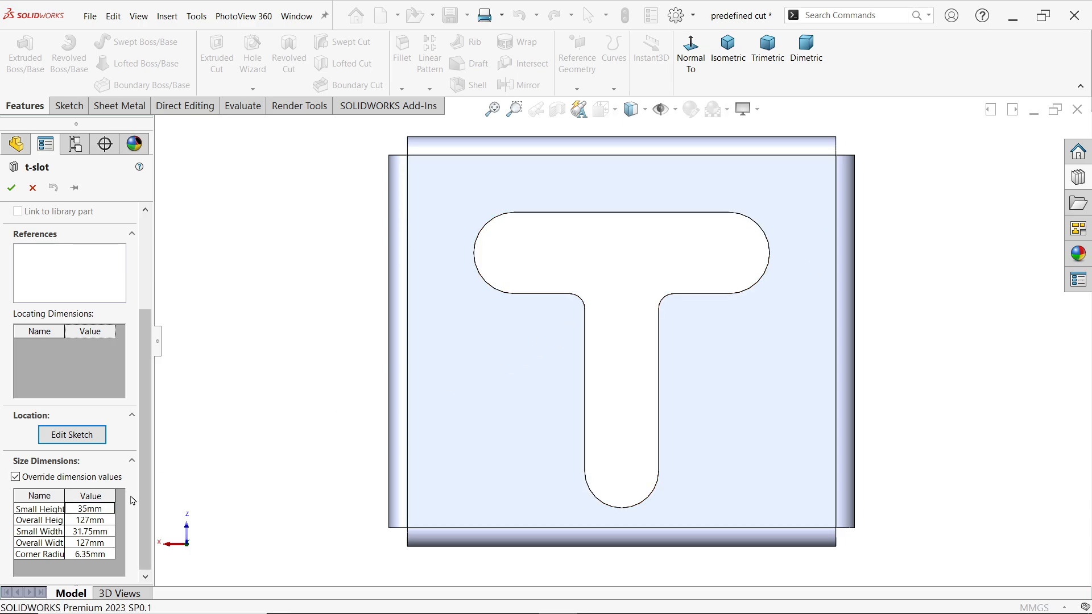
{"action": "left_click", "coordinate": [91, 519]}
{"action": "type", "text": "120"}
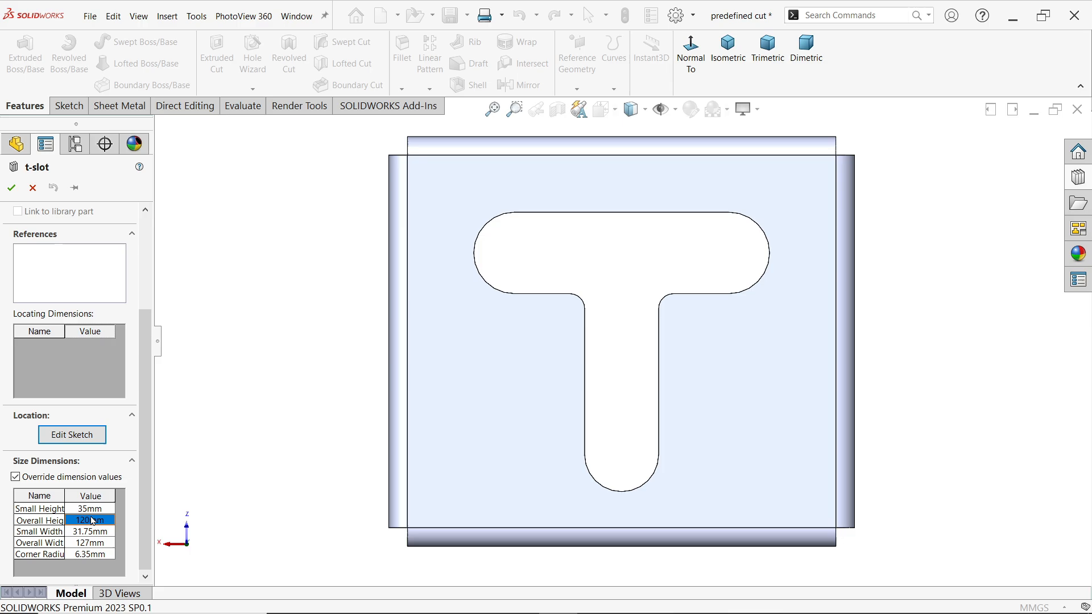
{"action": "left_click", "coordinate": [89, 531]}
{"action": "type", "text": "25"}
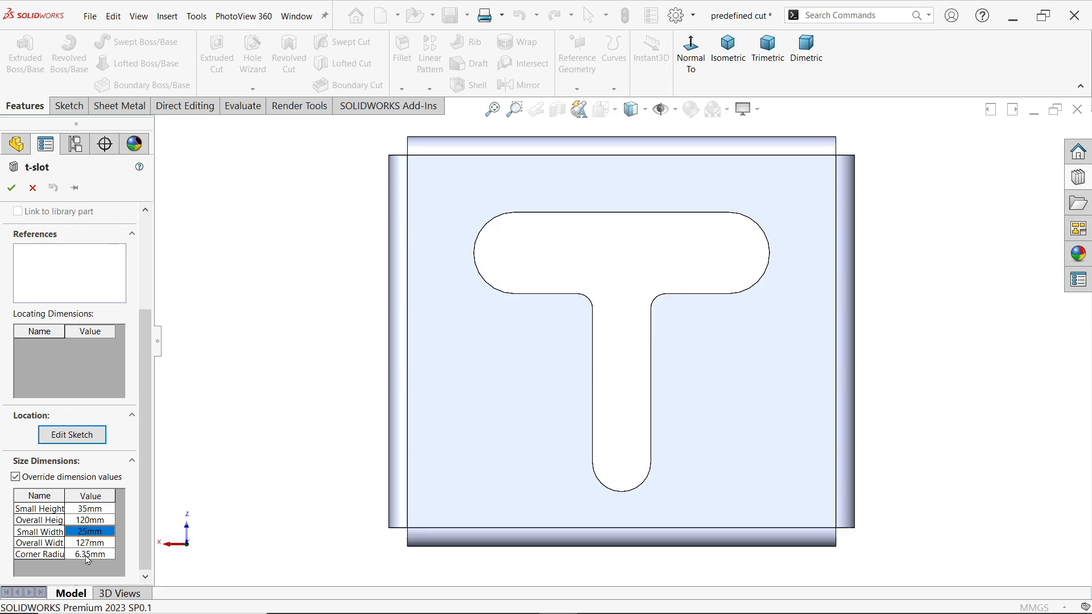
{"action": "scroll", "scroll_direction": "up", "scroll_amount": 3}
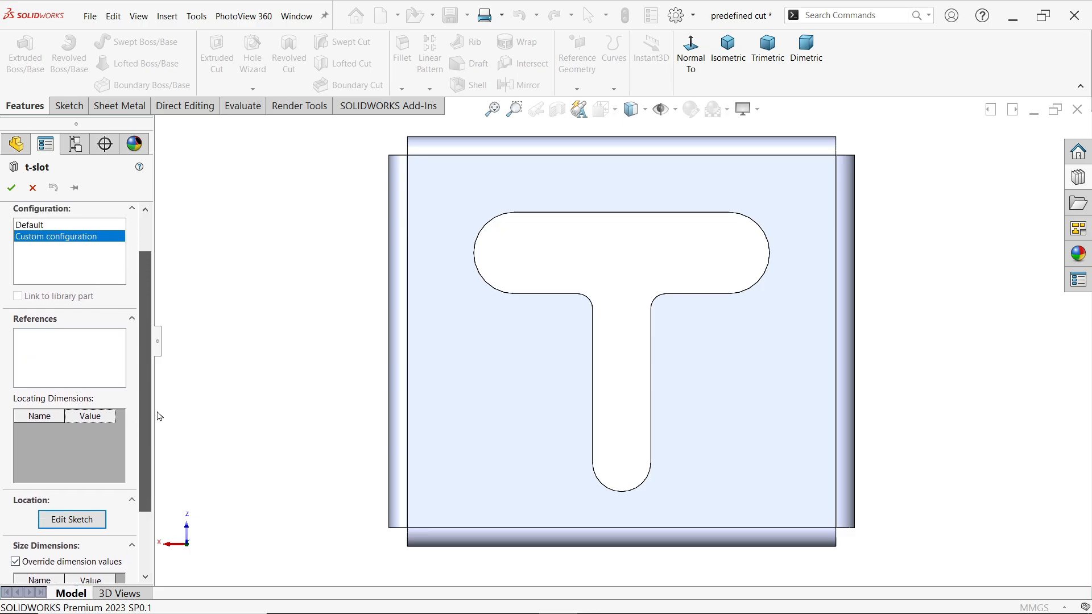
{"action": "left_click", "coordinate": [12, 188]}
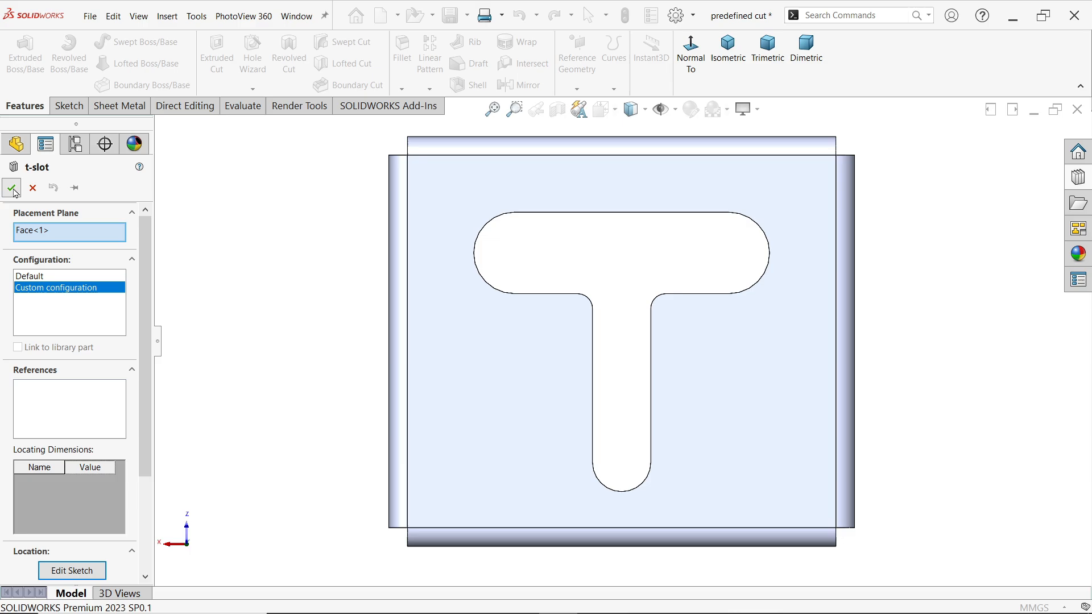
{"action": "left_click", "coordinate": [12, 188]}
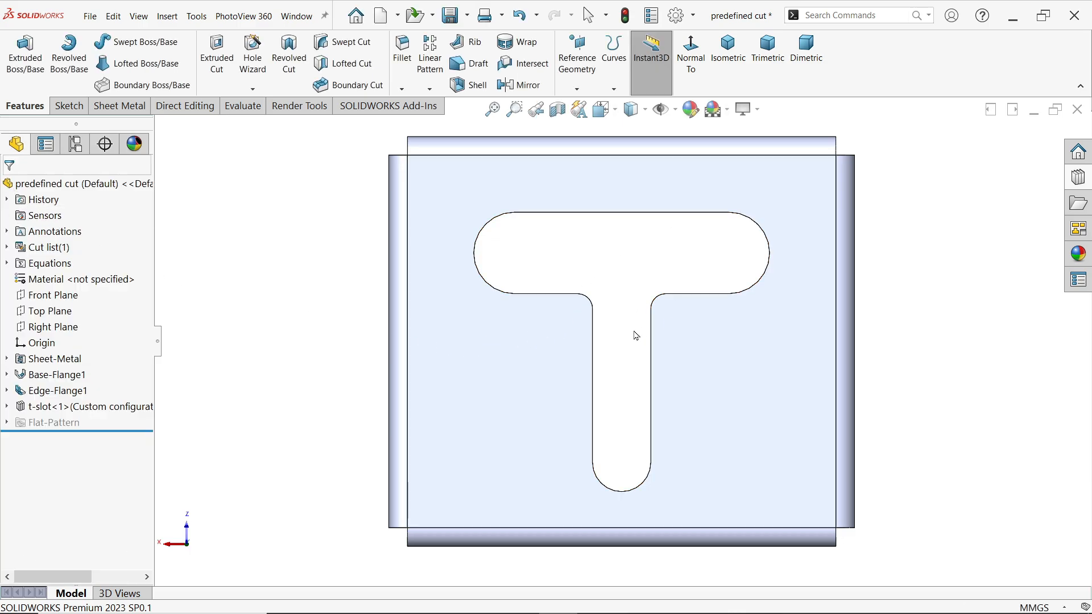
- In isometric view, drop the sw-a212 cross cut on the top face with dimension A overridden to 20
{"action": "left_click", "coordinate": [726, 49]}
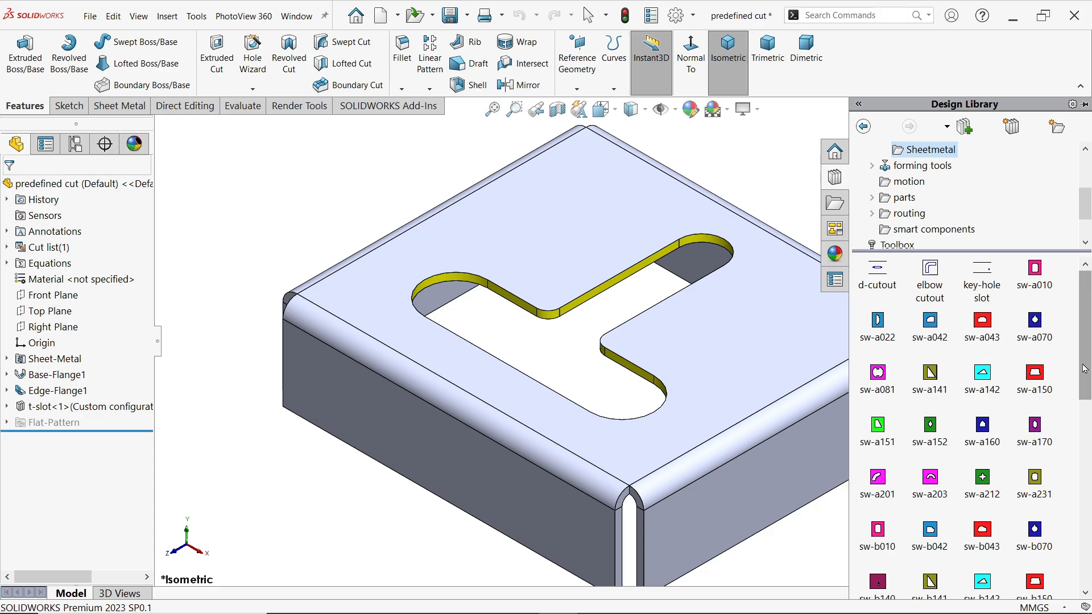
{"action": "scroll", "scroll_direction": "down", "scroll_amount": 3}
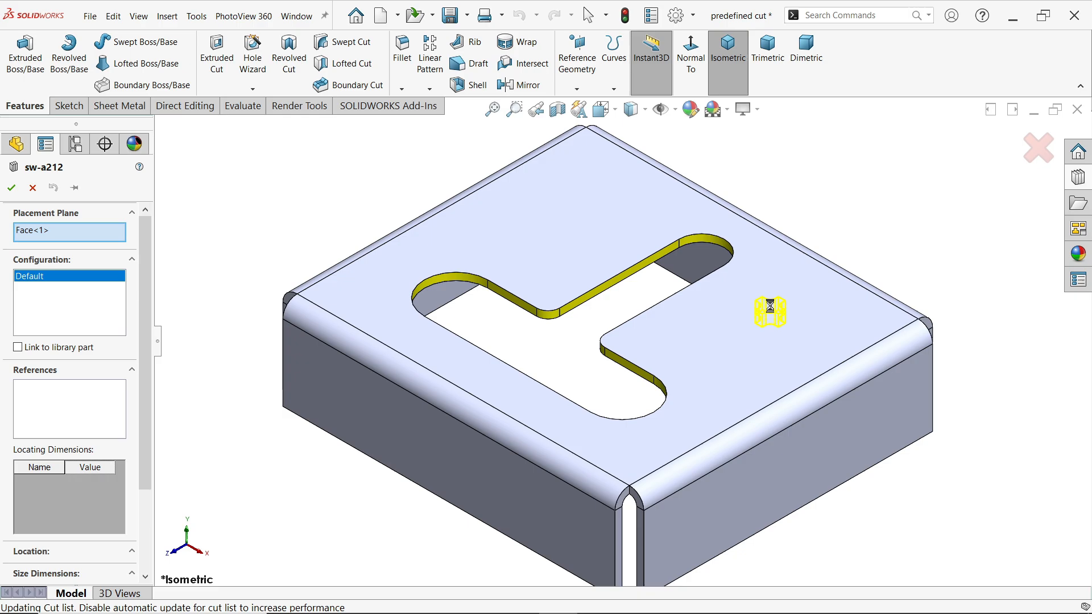
{"action": "mouse_move", "coordinate": [493, 321]}
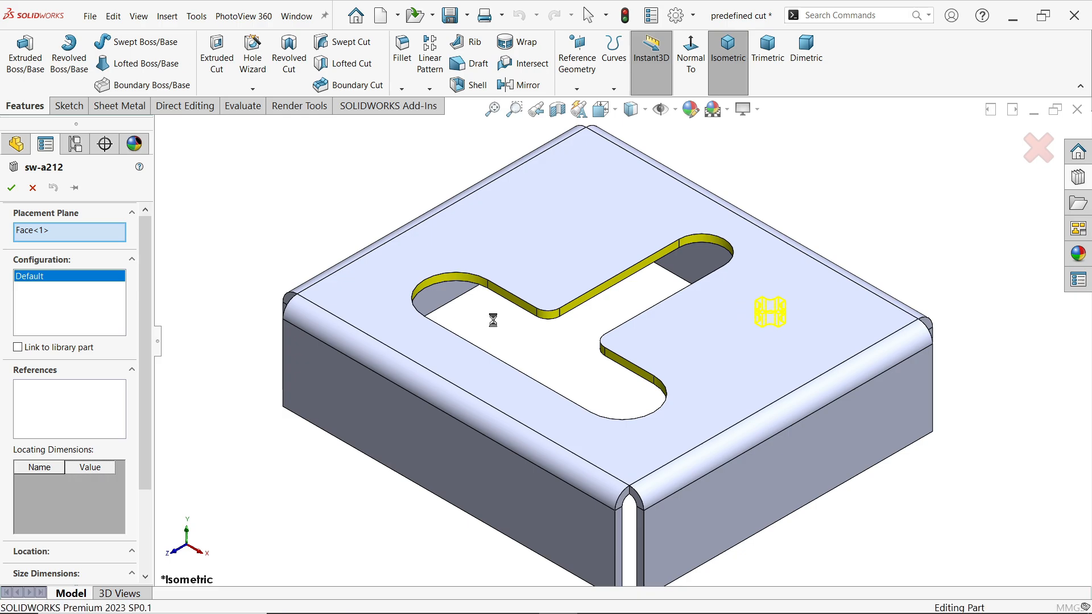
{"action": "mouse_move", "coordinate": [432, 334]}
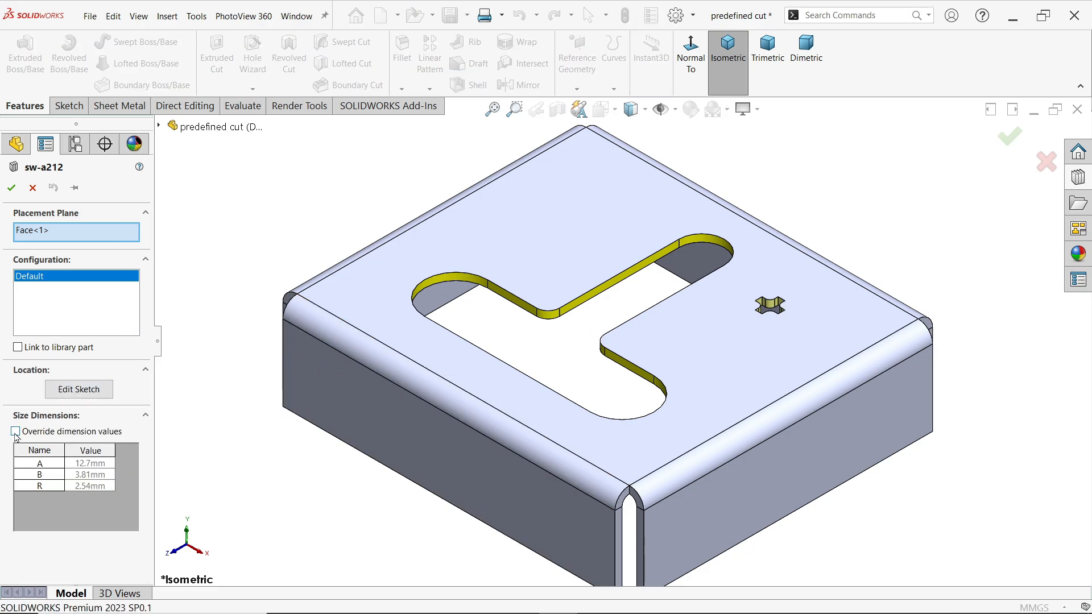
{"action": "left_click", "coordinate": [15, 431]}
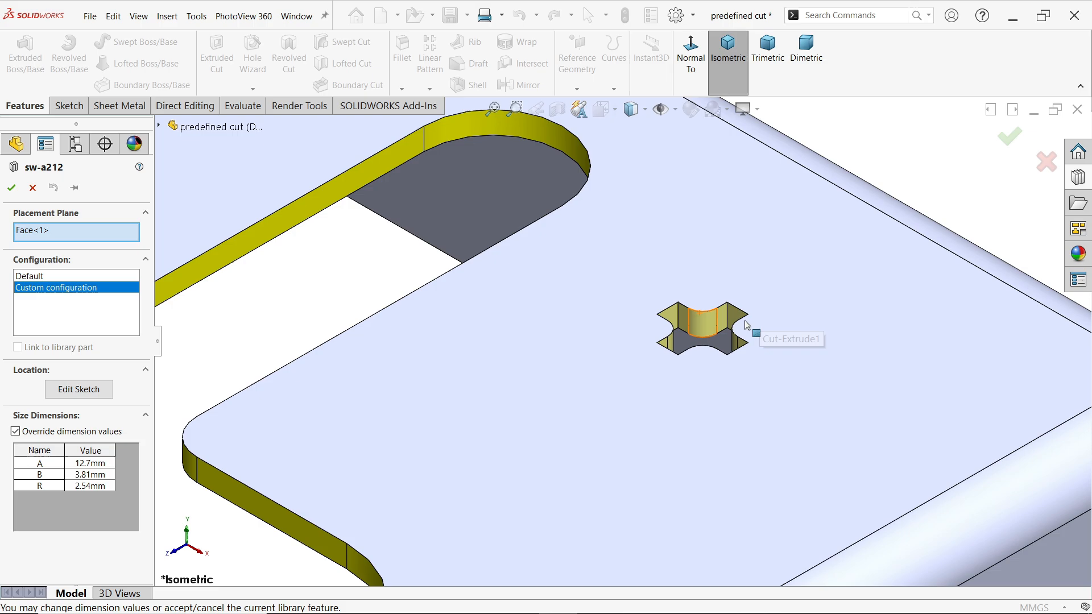
{"action": "double_click", "coordinate": [88, 463]}
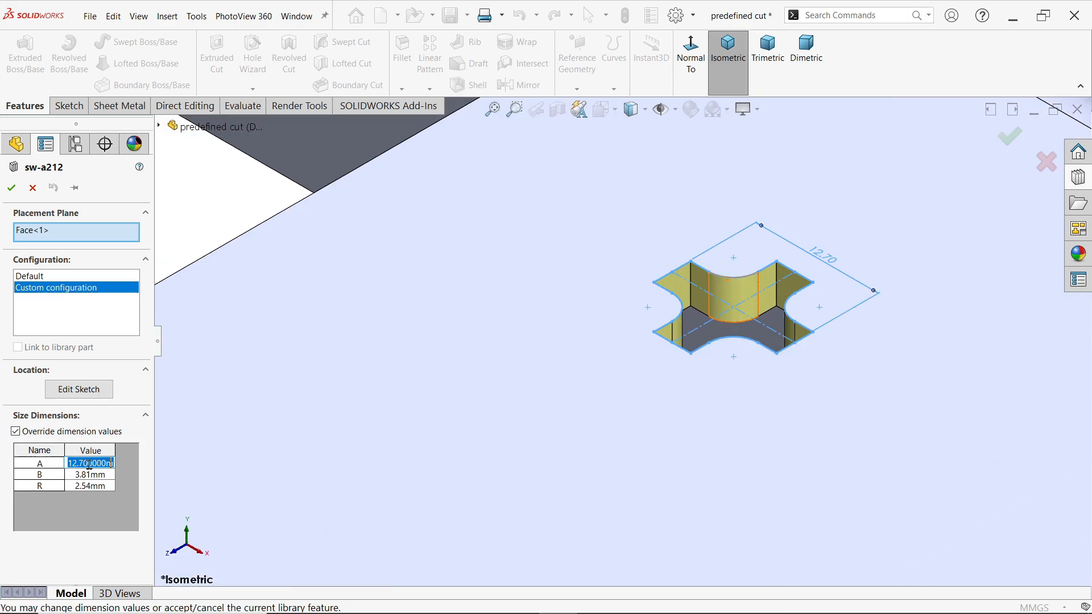
{"action": "type", "text": "20mm"}
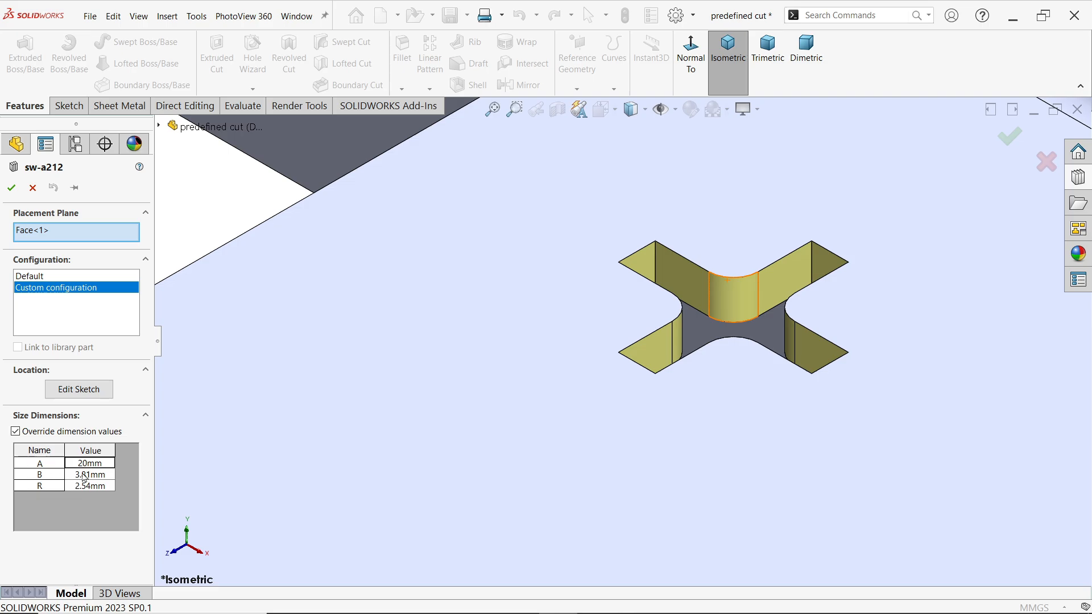
{"action": "double_click", "coordinate": [88, 474]}
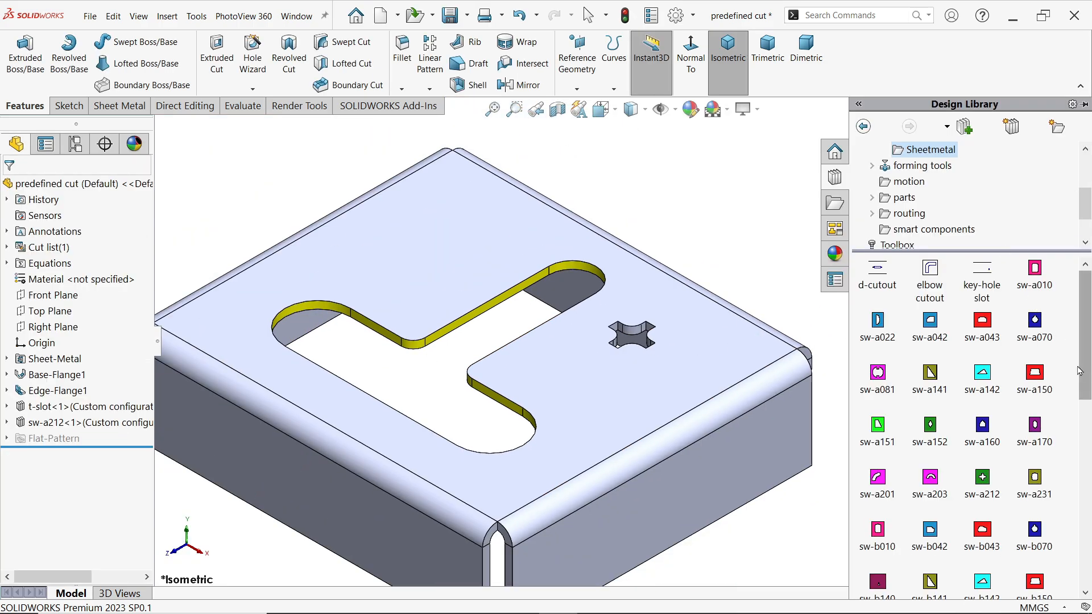
- Drop the sw-c081 keyhole cut onto the side face at default size, dismissing the drag-and-drop warning
{"action": "scroll", "scroll_direction": "down", "scroll_amount": 3}
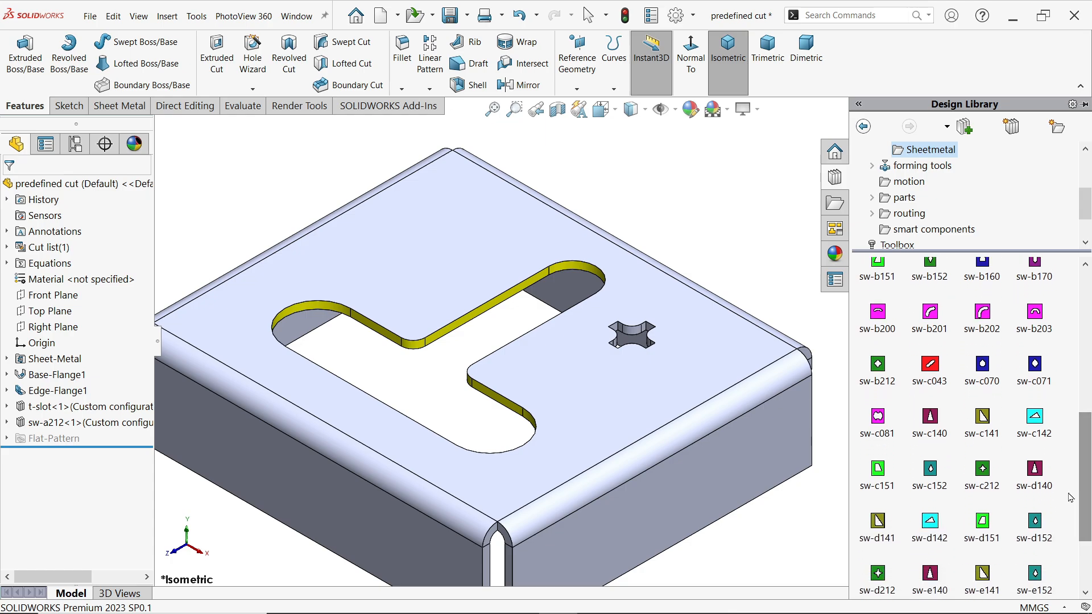
{"action": "left_click", "coordinate": [877, 418]}
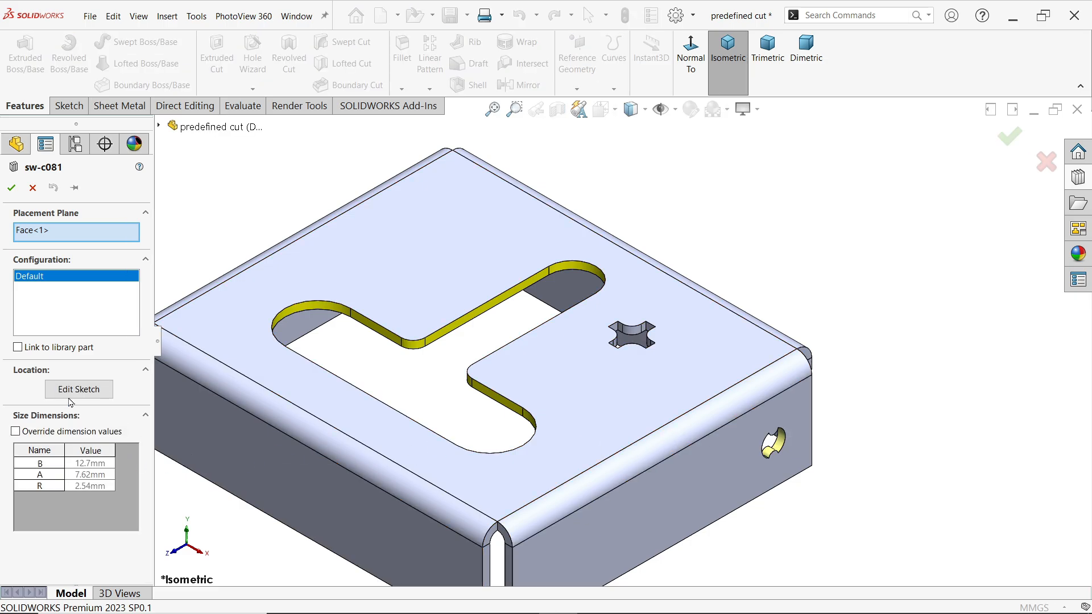
{"action": "mouse_move", "coordinate": [1006, 287]}
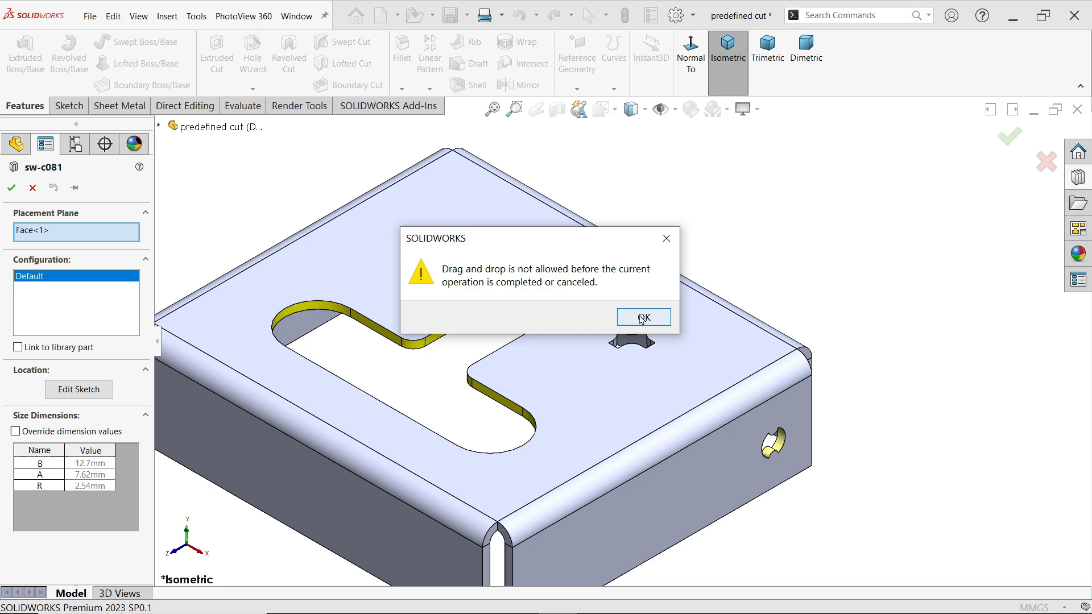
{"action": "left_click", "coordinate": [641, 317]}
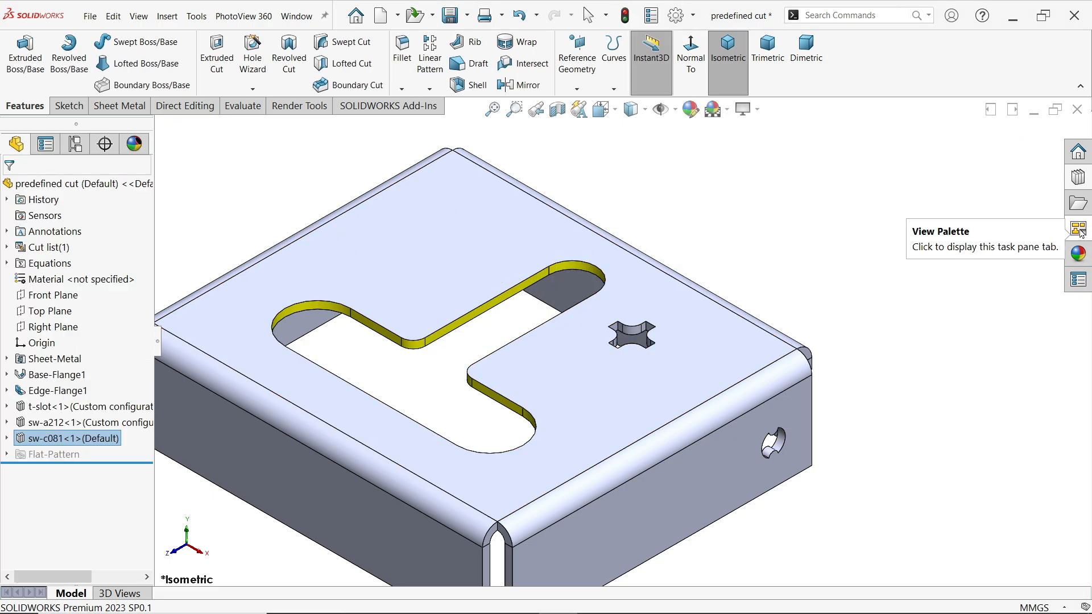
- Drop the sw-a152 diamond cut on the face and confirm its 35 mm locating dimension
{"action": "left_click", "coordinate": [1078, 228]}
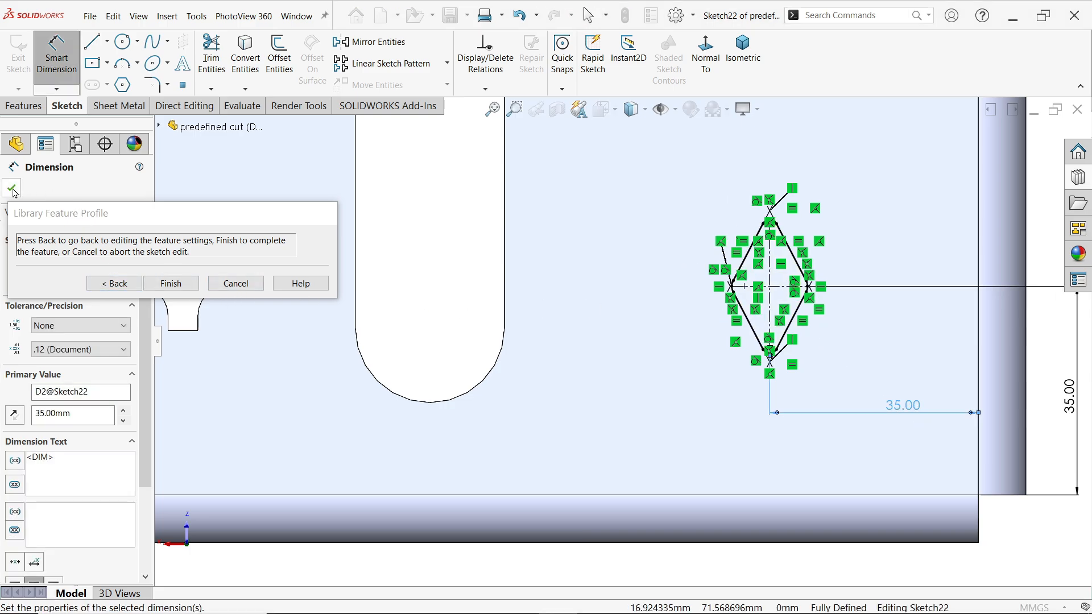
{"action": "left_click", "coordinate": [12, 187]}
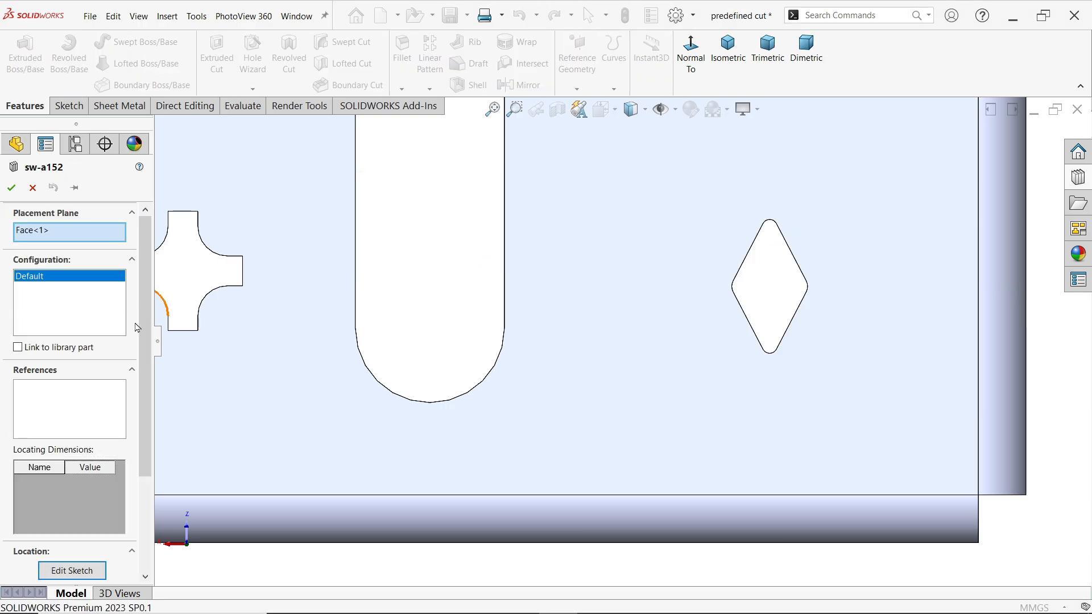
- Override the diamond cut to R 2 mm, S 3 mm, A 35, edit the K angle, and accept it
{"action": "scroll", "scroll_direction": "down", "scroll_amount": 3}
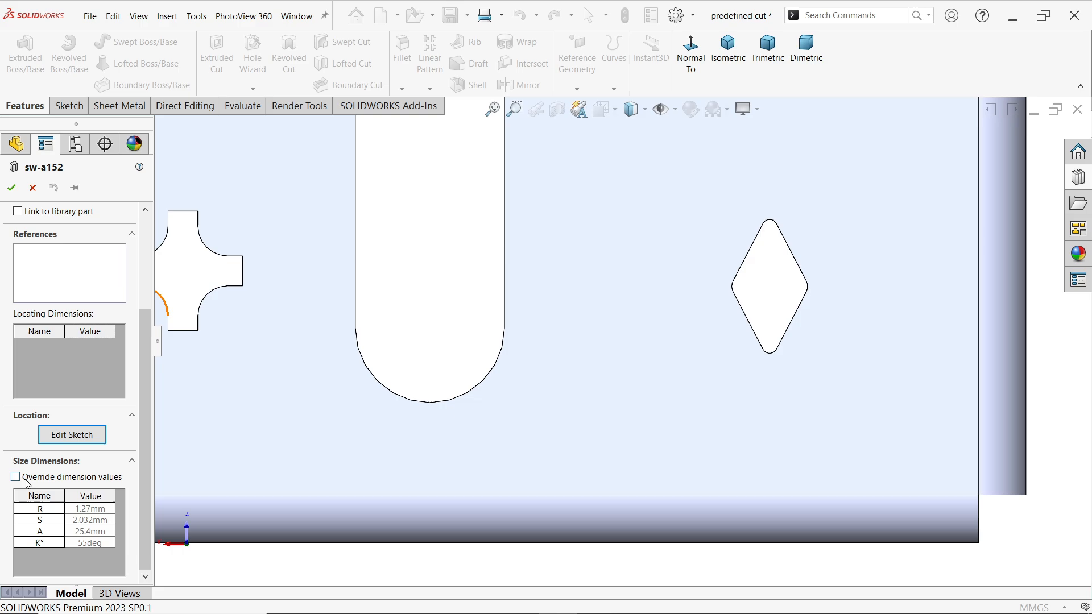
{"action": "left_click", "coordinate": [15, 477]}
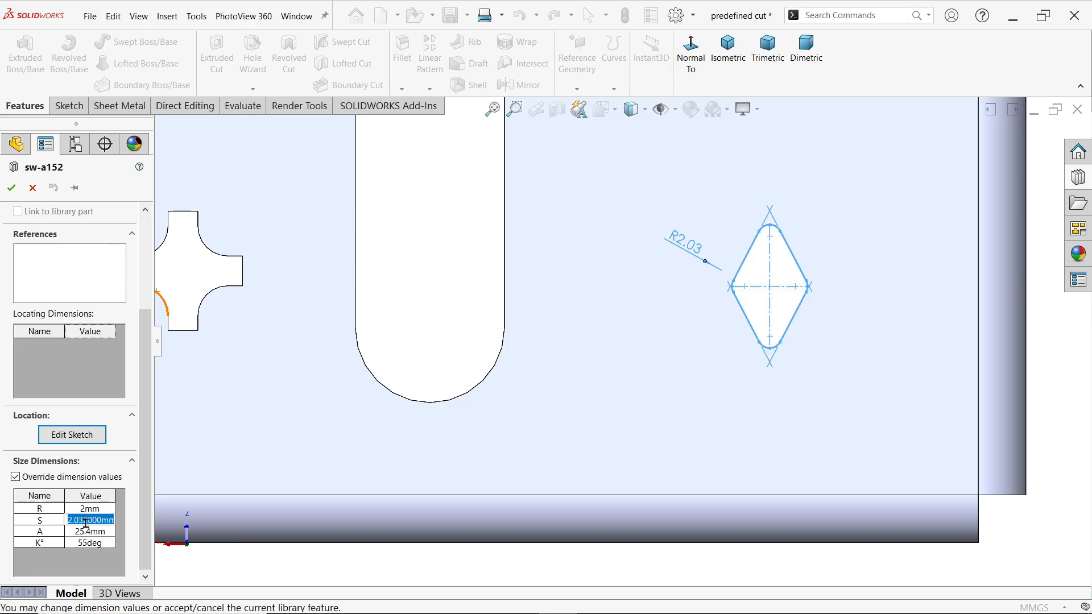
{"action": "type", "text": "2.032000mm"}
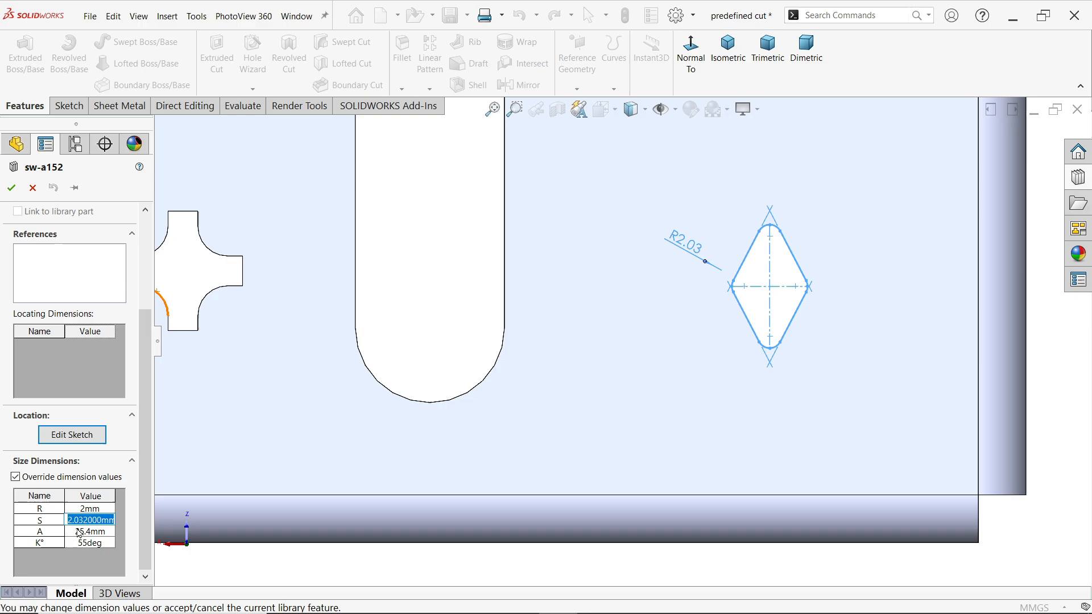
{"action": "type", "text": "3mm"}
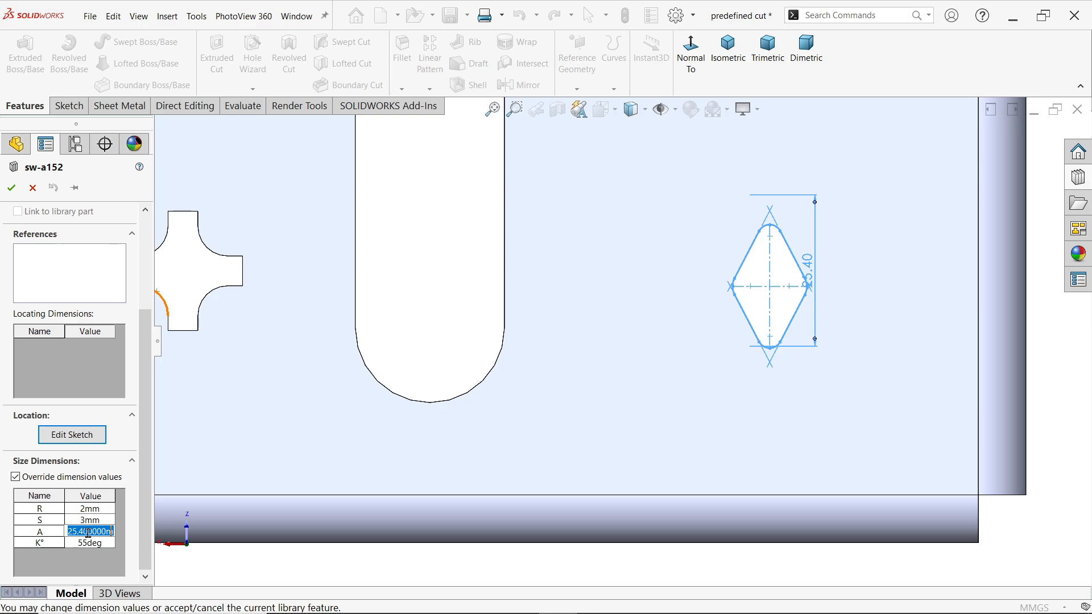
{"action": "type", "text": "35"}
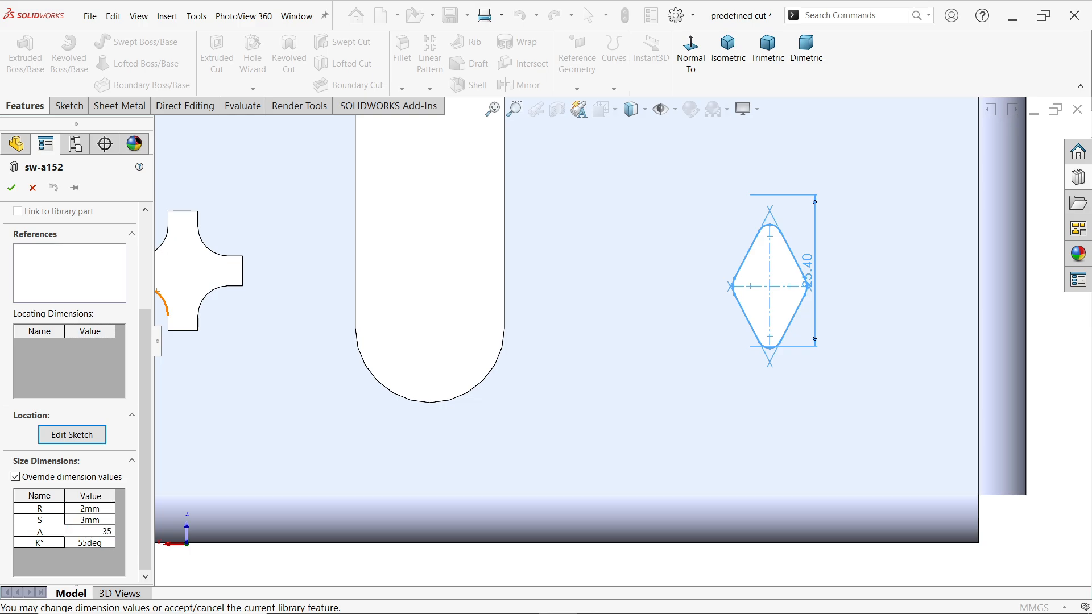
{"action": "double_click", "coordinate": [89, 542]}
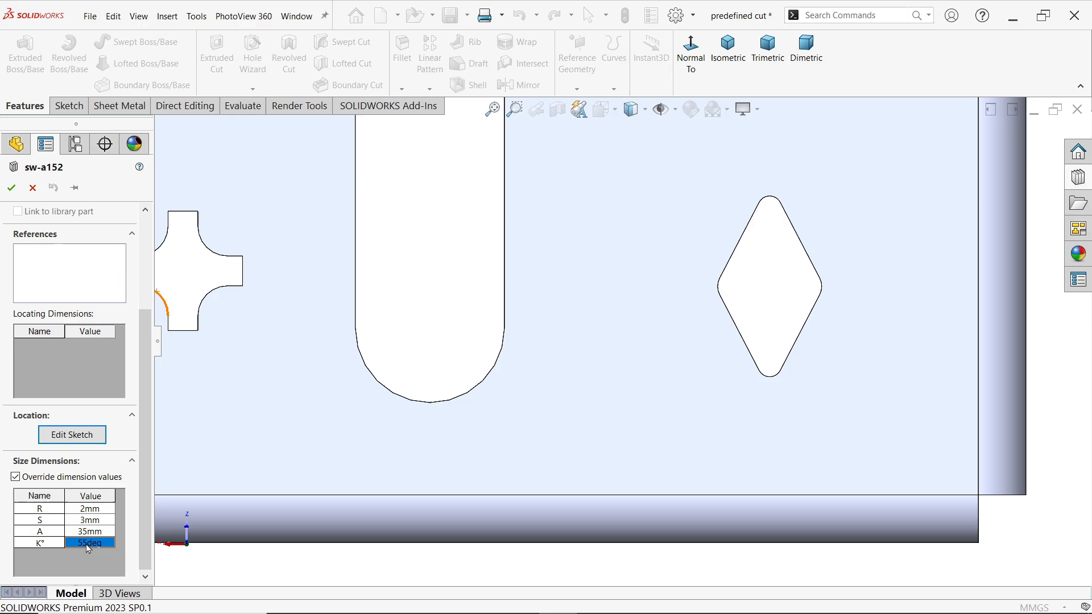
{"action": "double_click", "coordinate": [89, 542]}
{"action": "type", "text": "60"}
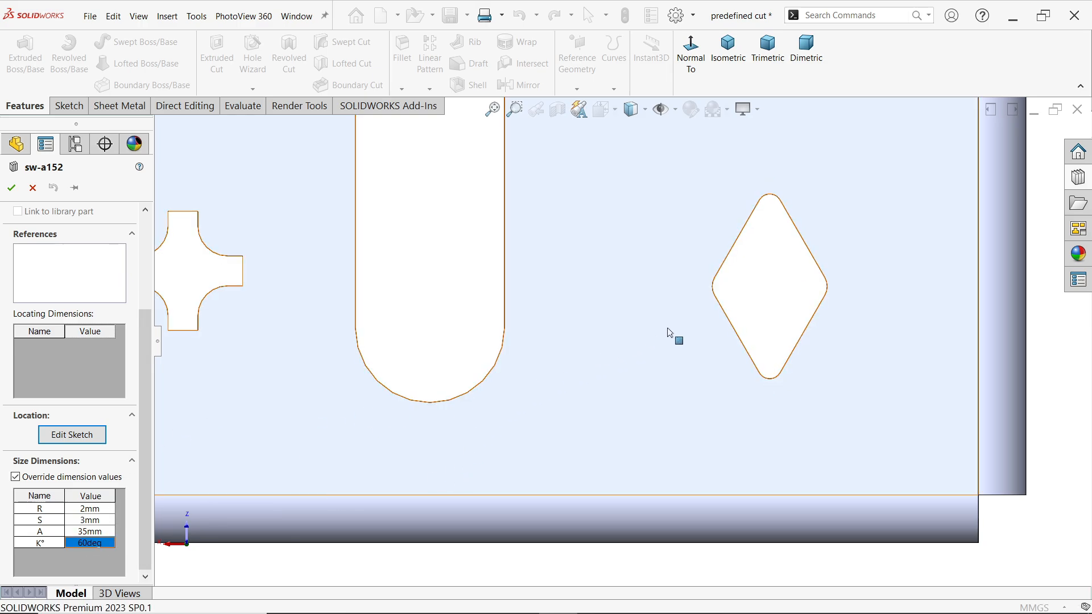
{"action": "left_click", "coordinate": [12, 188]}
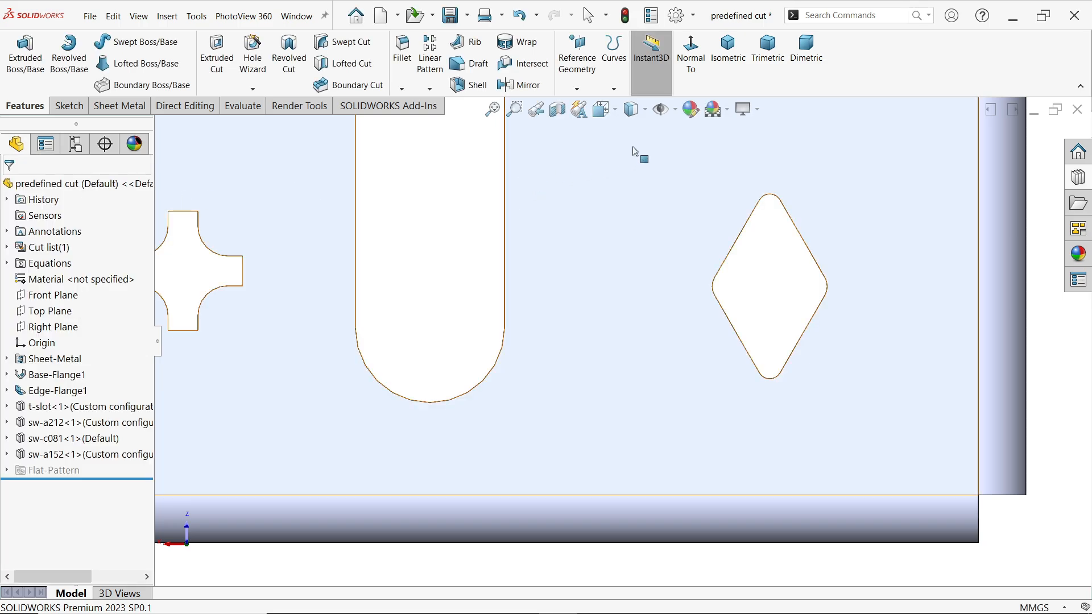
- Display the finished box isometrically, showing the T-slot, cross, keyhole and diamond cuts
{"action": "left_click", "coordinate": [728, 49]}
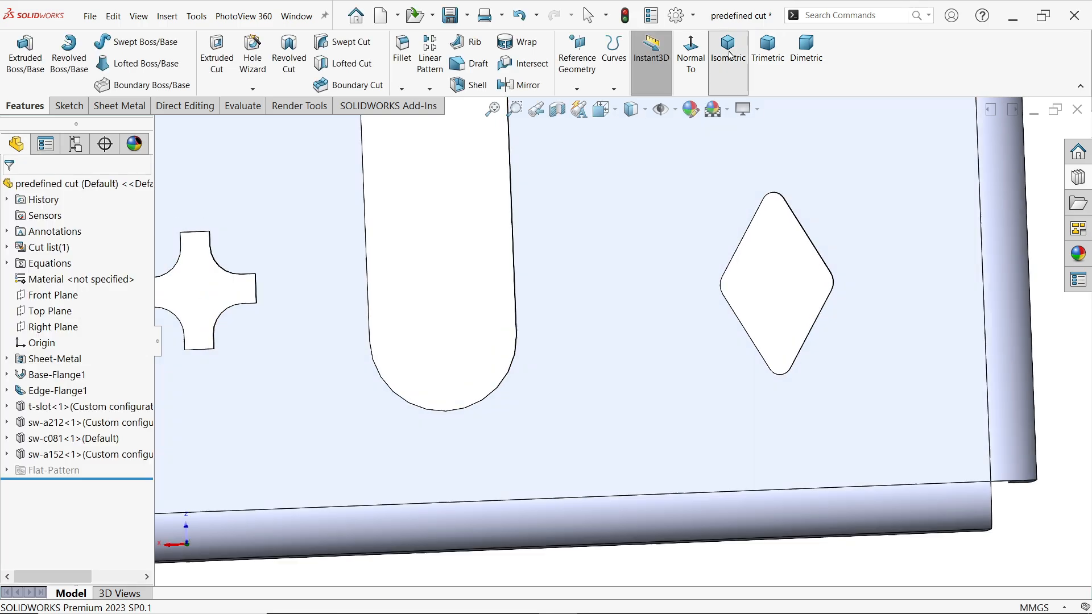
{"action": "left_click", "coordinate": [728, 52]}
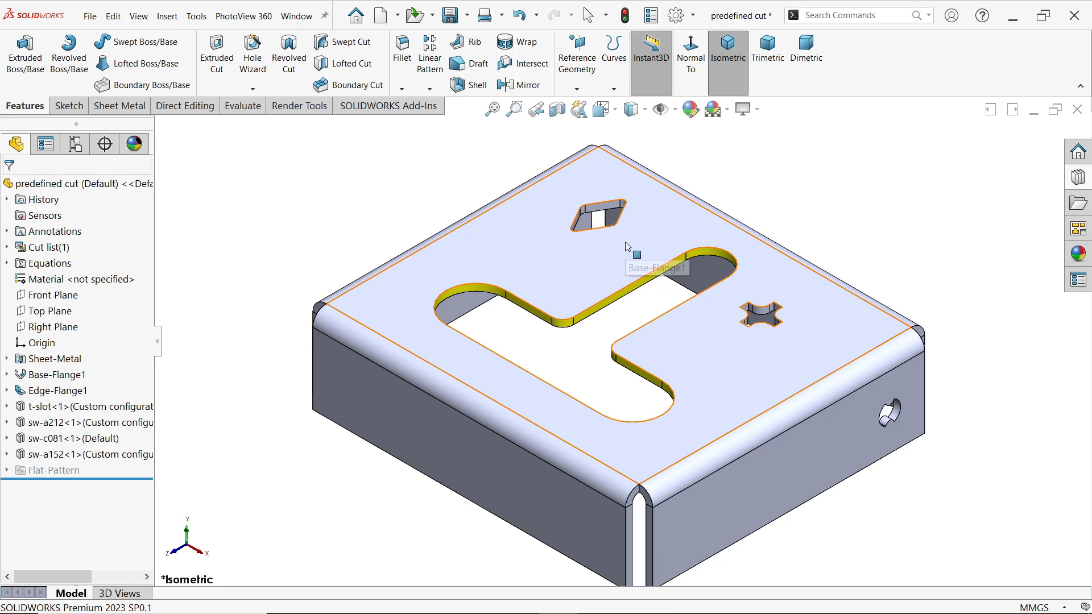
{"action": "mouse_move", "coordinate": [633, 254]}
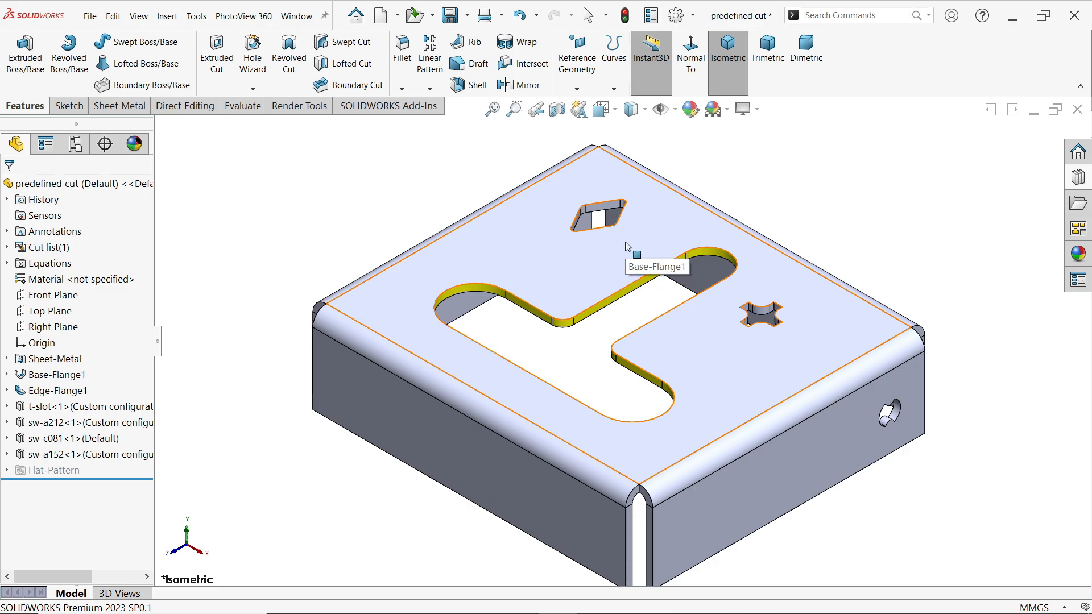